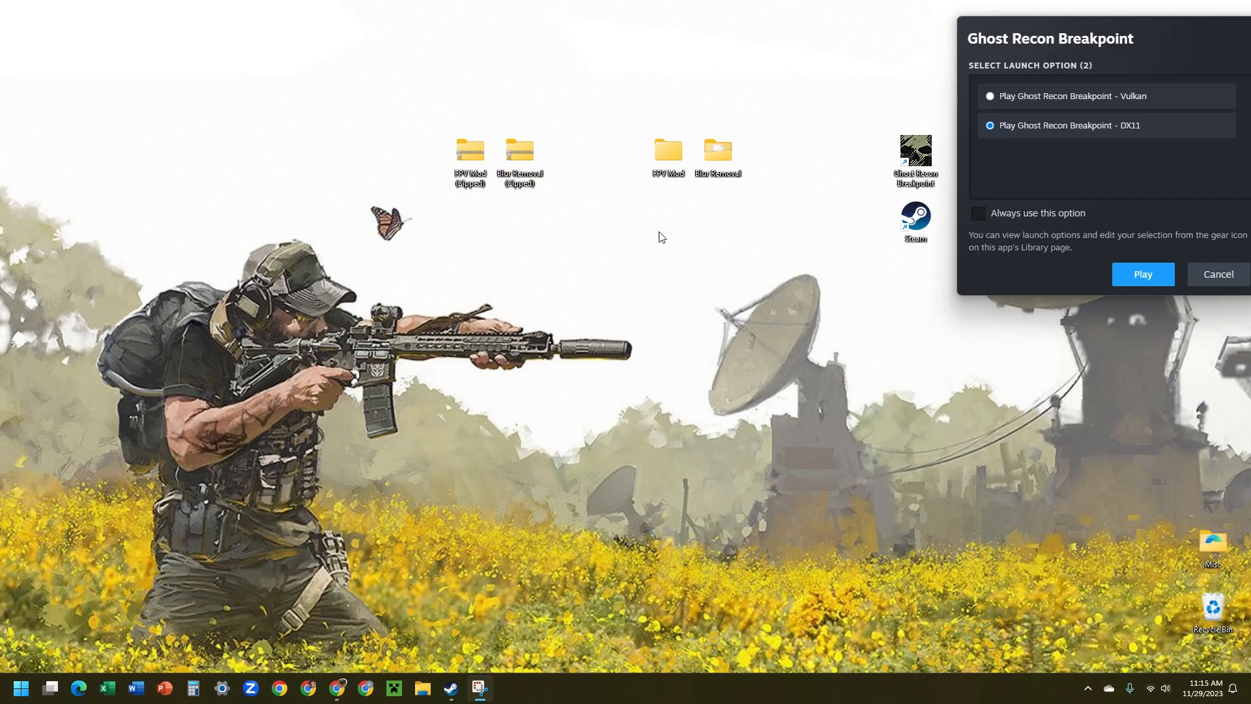
mouse_move(790, 439)
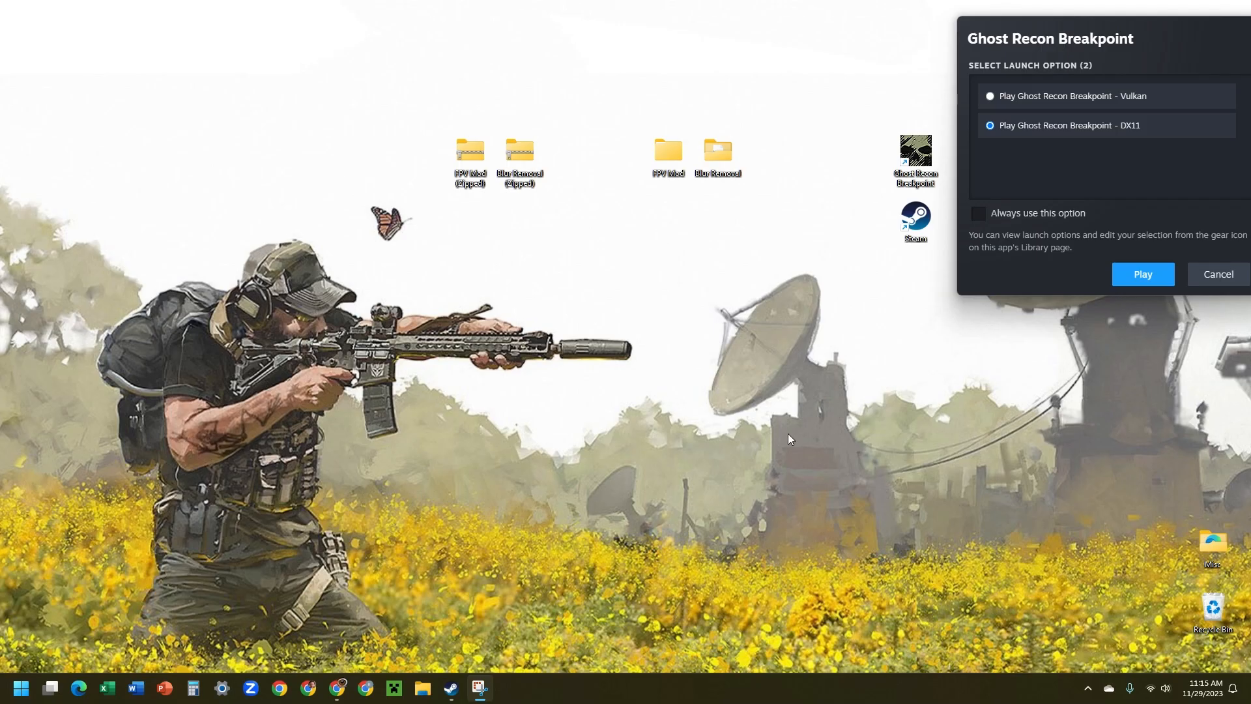
Step: Compare the First Person View and First Person DoF Blur Removal mod pages on Nexus Mods
drag(1050, 38, 905, 100)
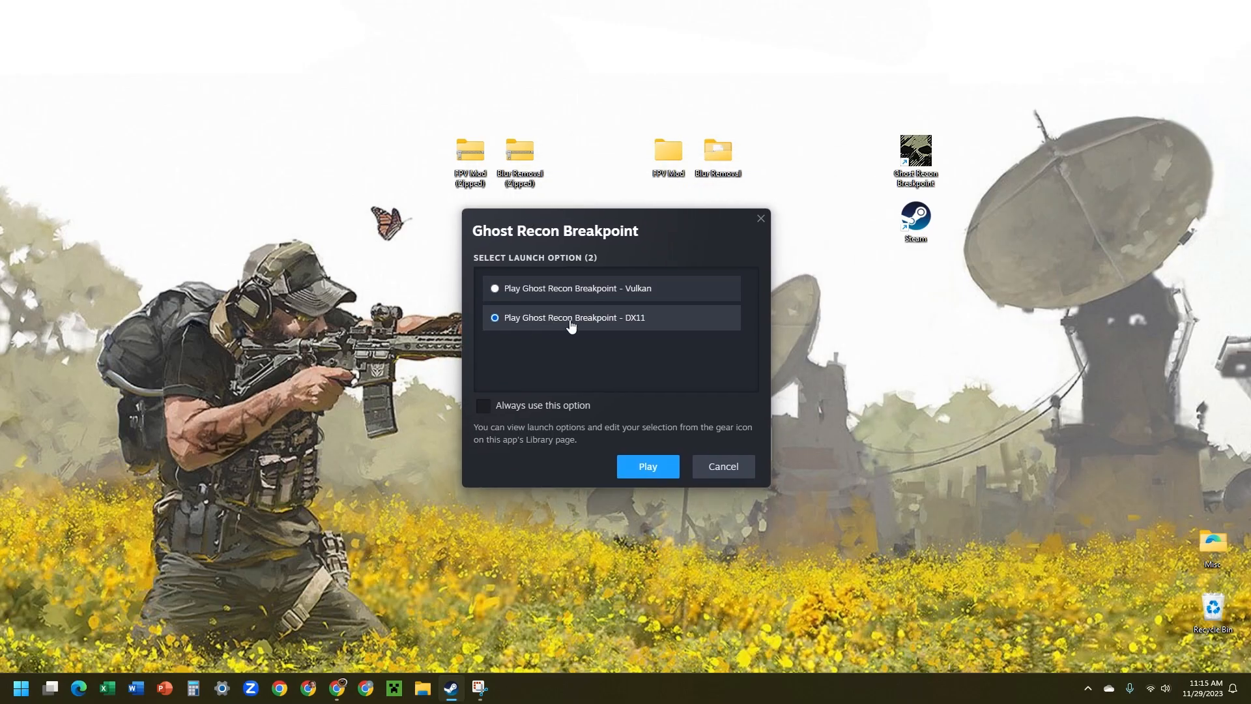
mouse_move(601, 264)
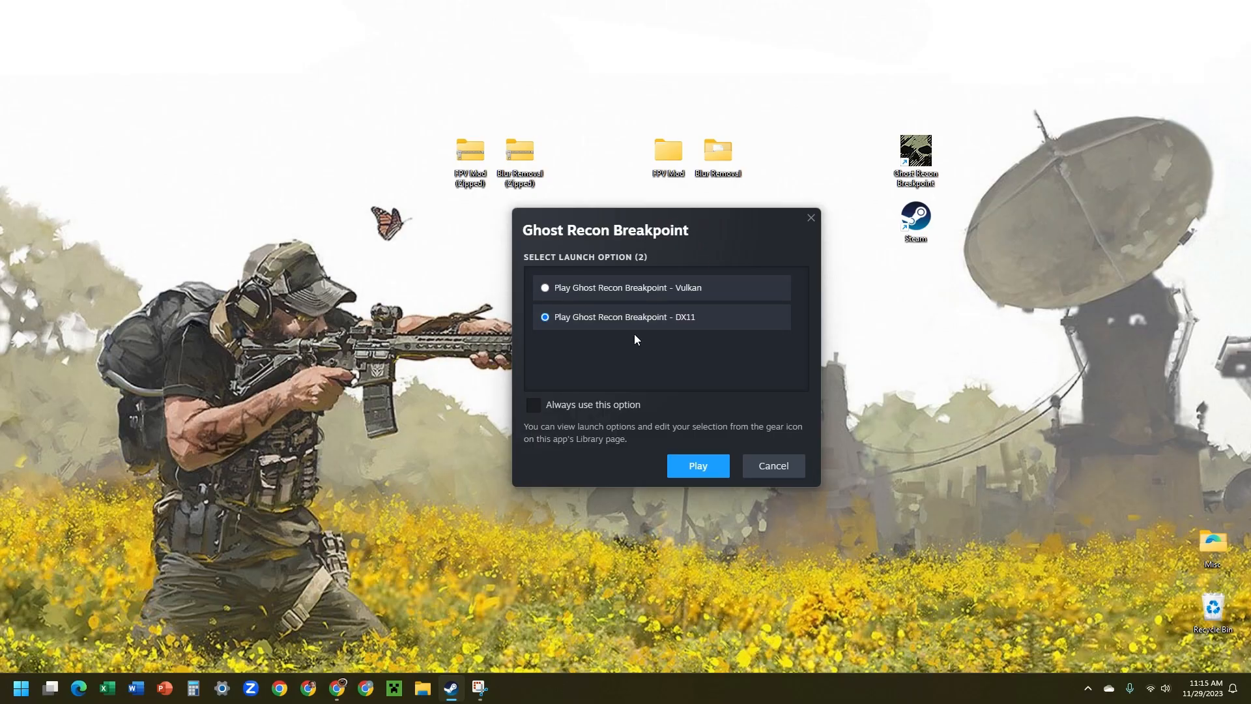
mouse_move(610, 209)
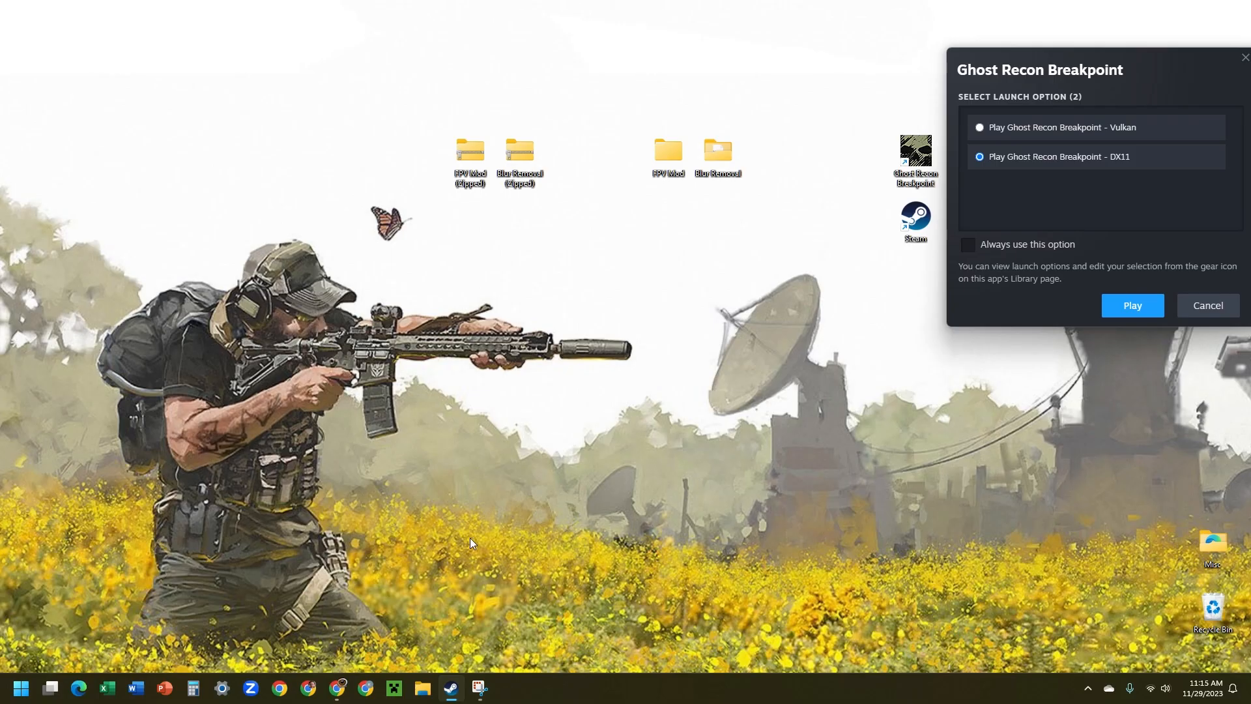
mouse_move(521, 568)
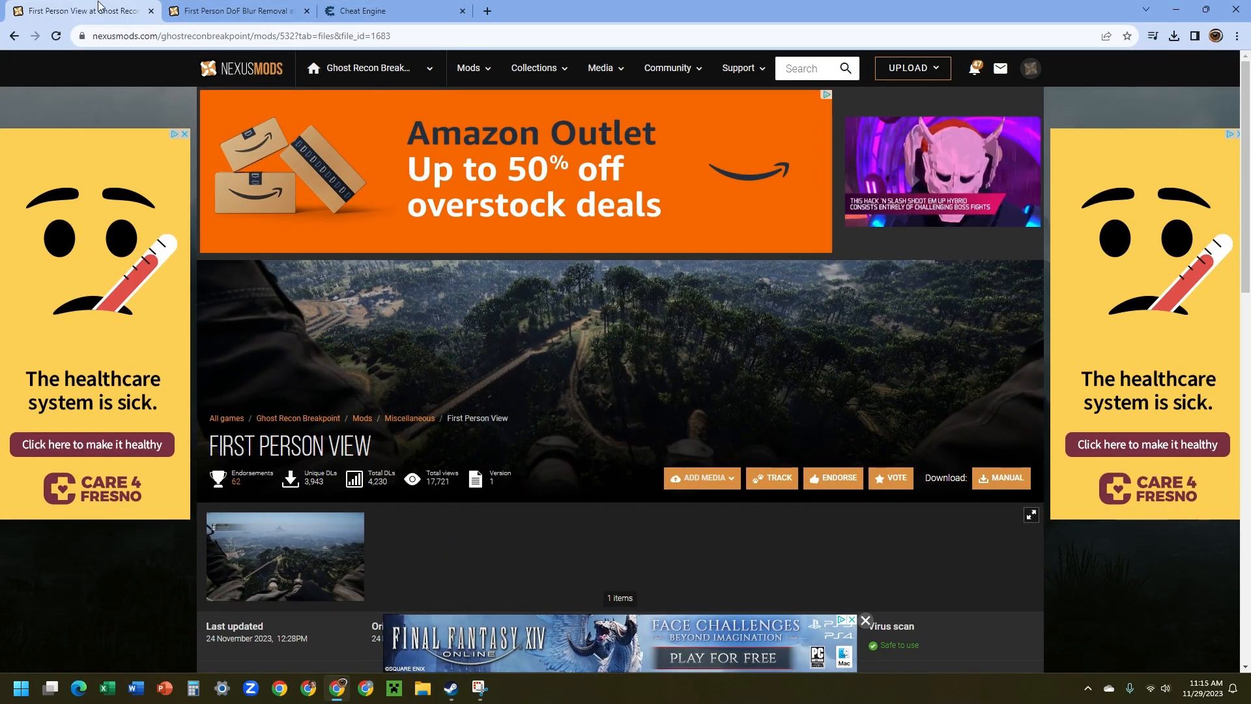
click(232, 10)
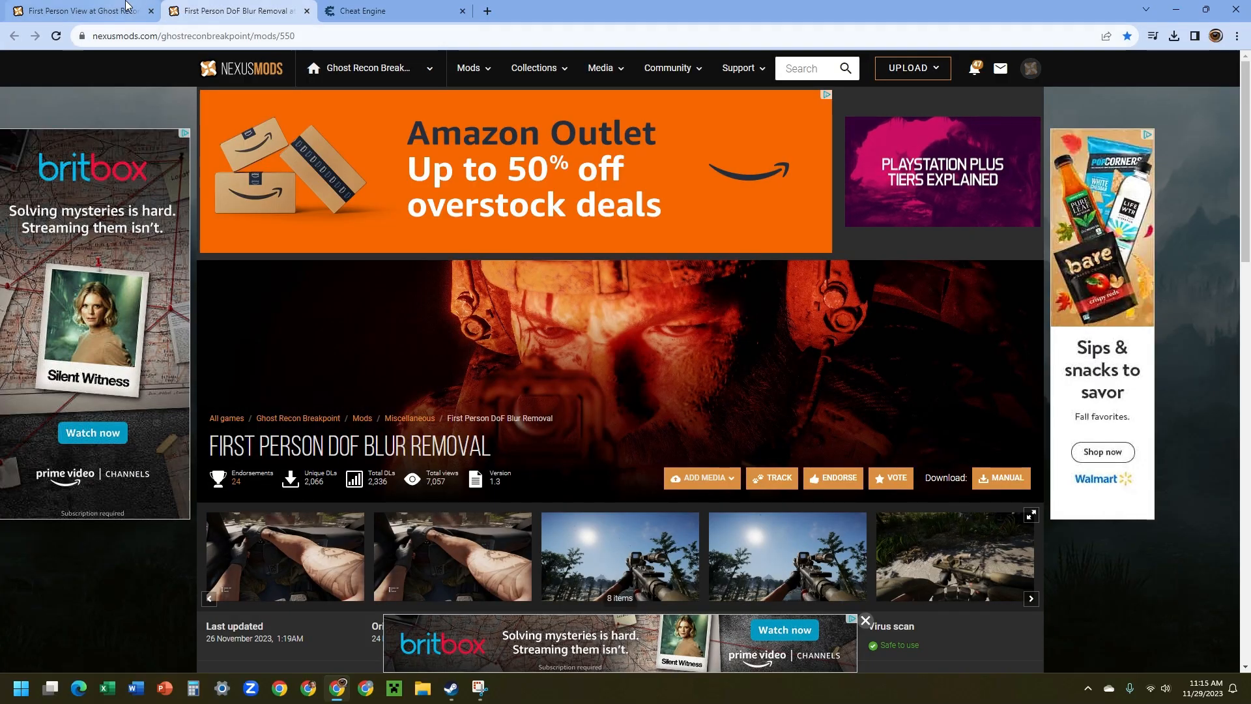
click(76, 11)
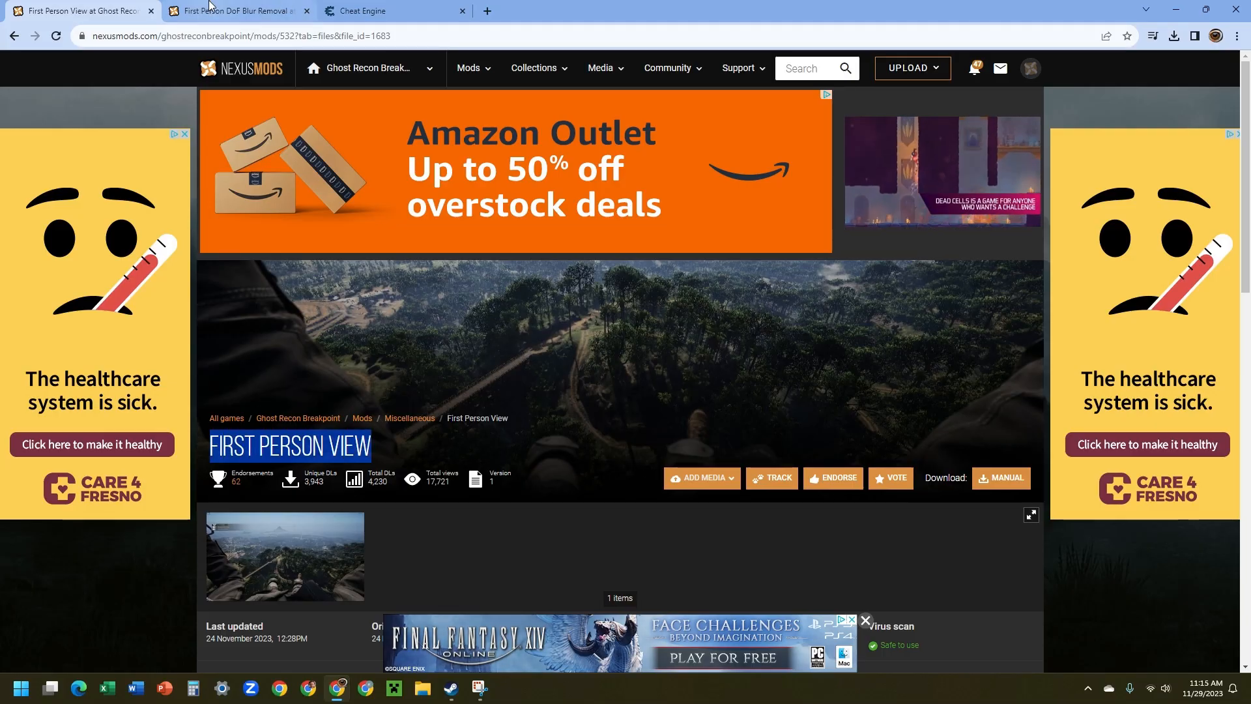
click(232, 10)
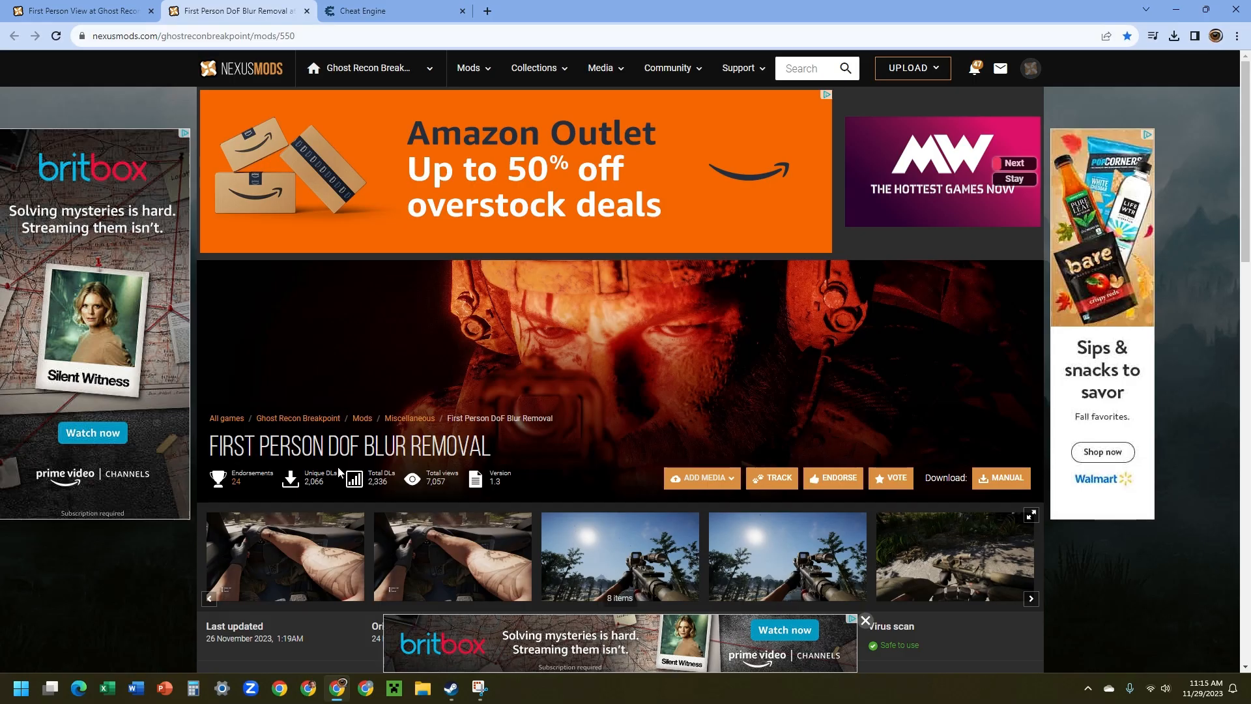
click(80, 11)
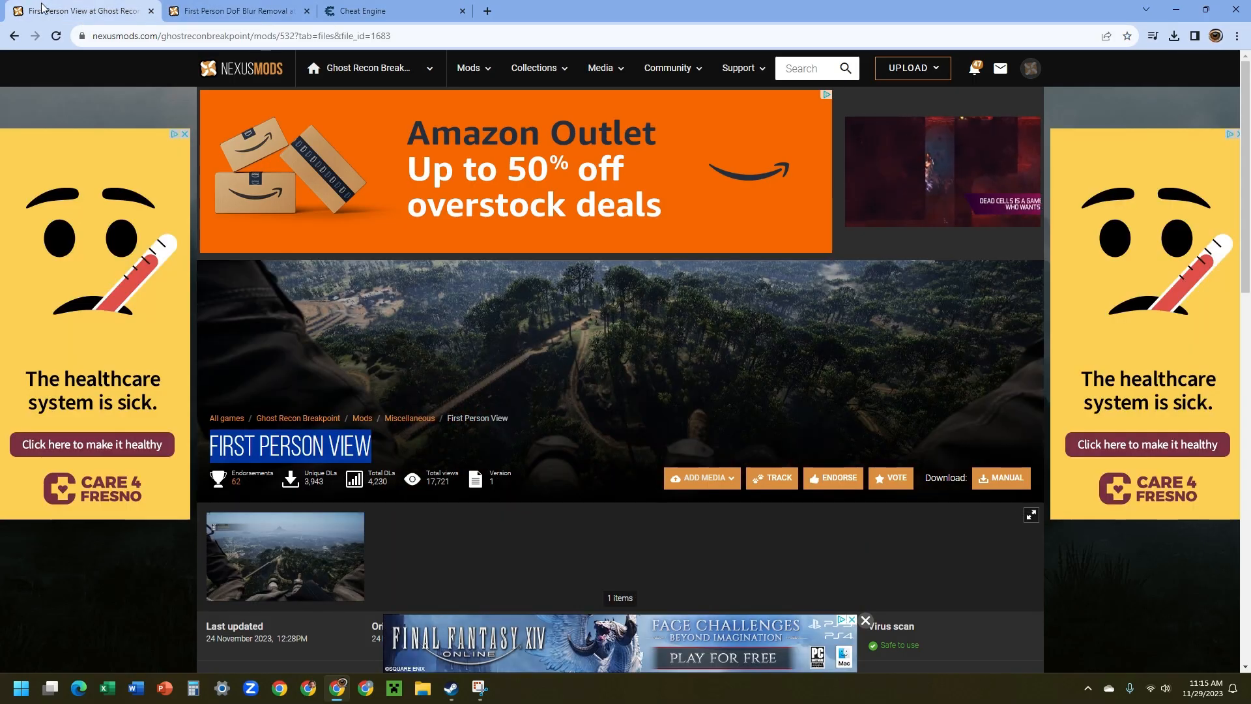
Step: Start the manual download of the First Person View mod
click(999, 477)
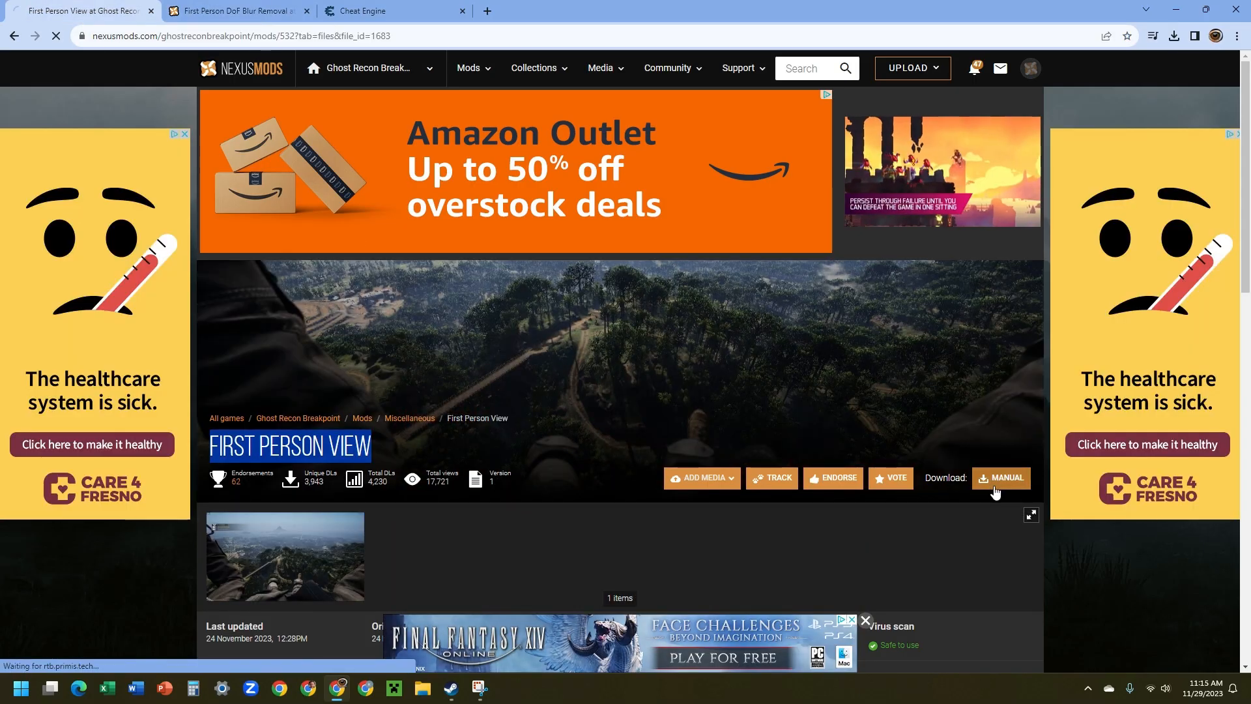
click(999, 481)
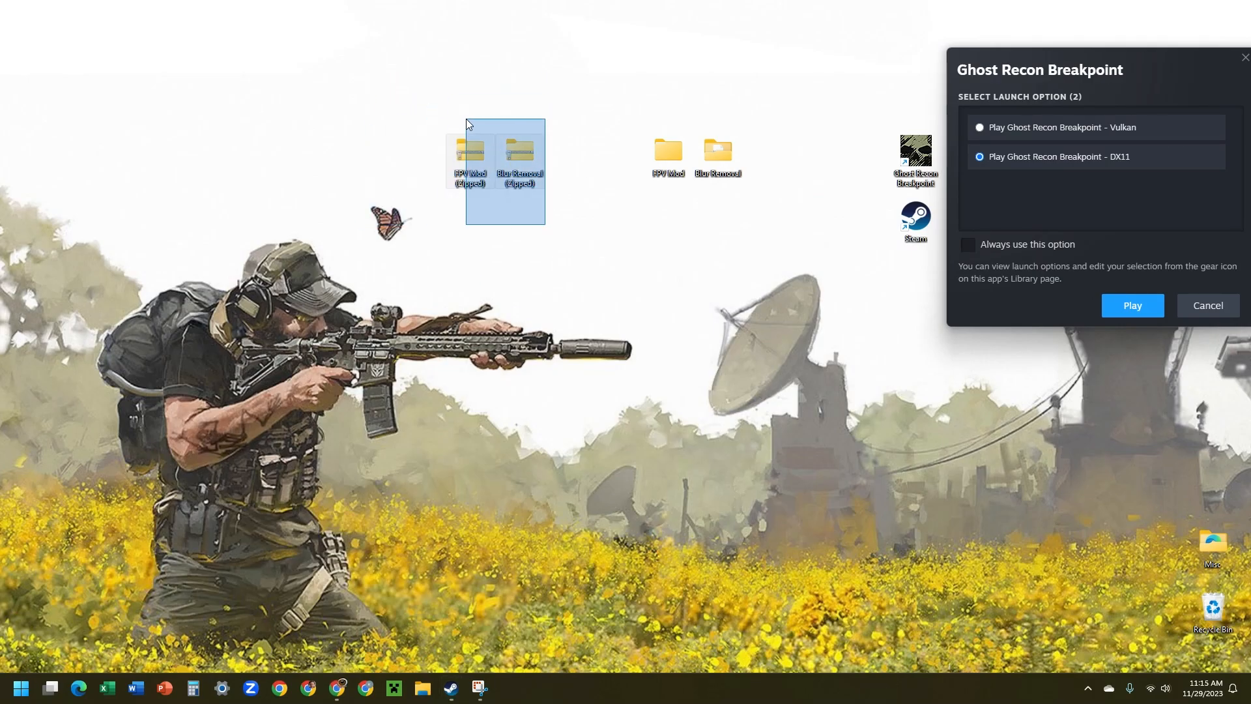
Step: Move the two zipped mod folders away from the extracted FPV Mod and Blur Removal folders
drag(467, 124, 574, 232)
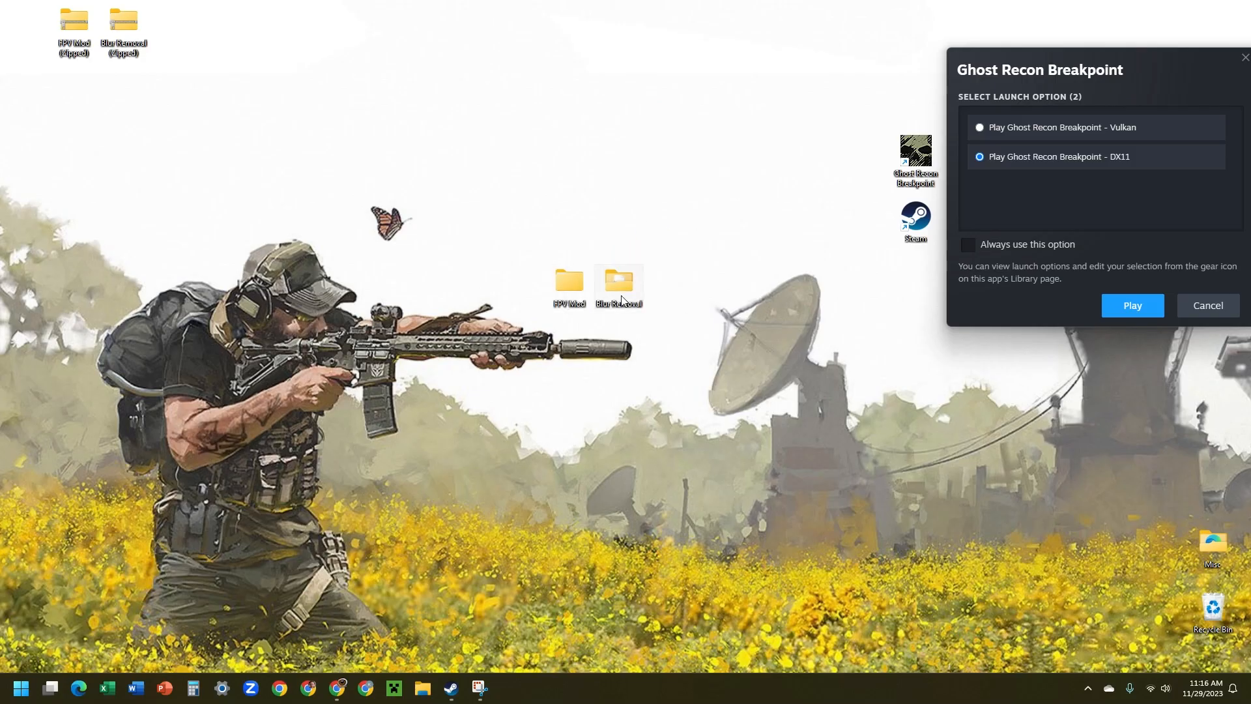
mouse_move(639, 326)
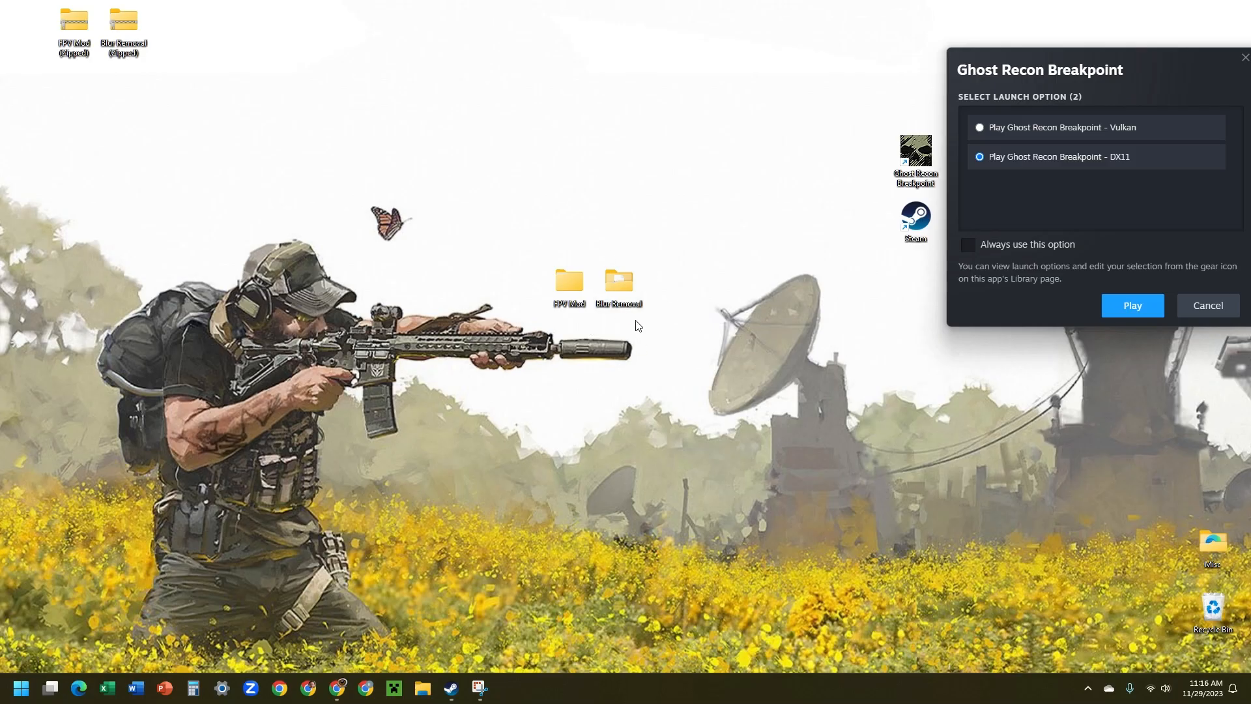
mouse_move(914, 218)
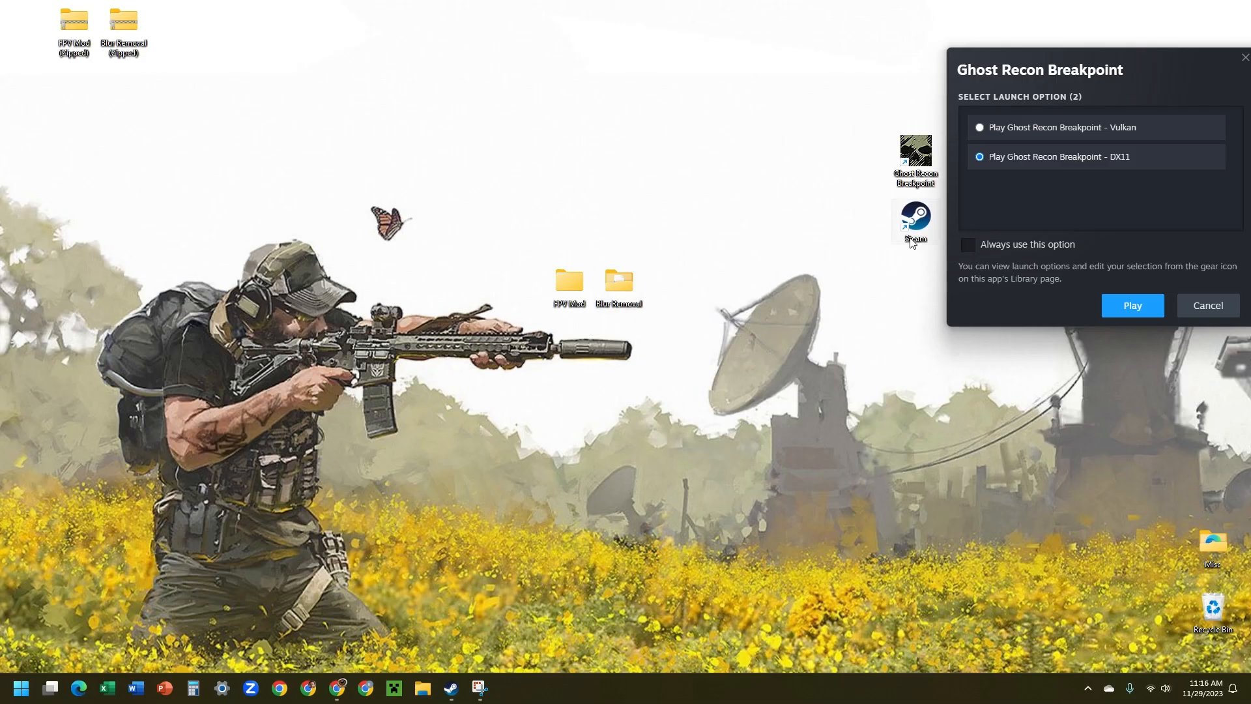
click(1131, 305)
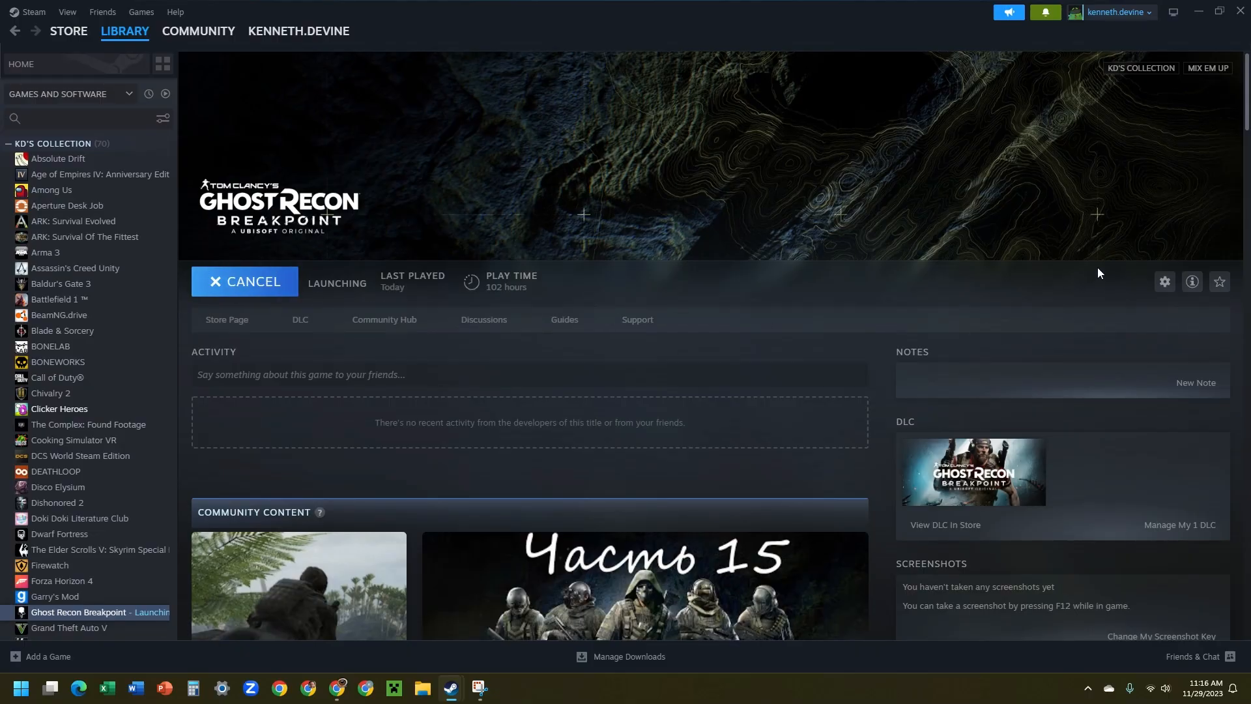
click(1163, 281)
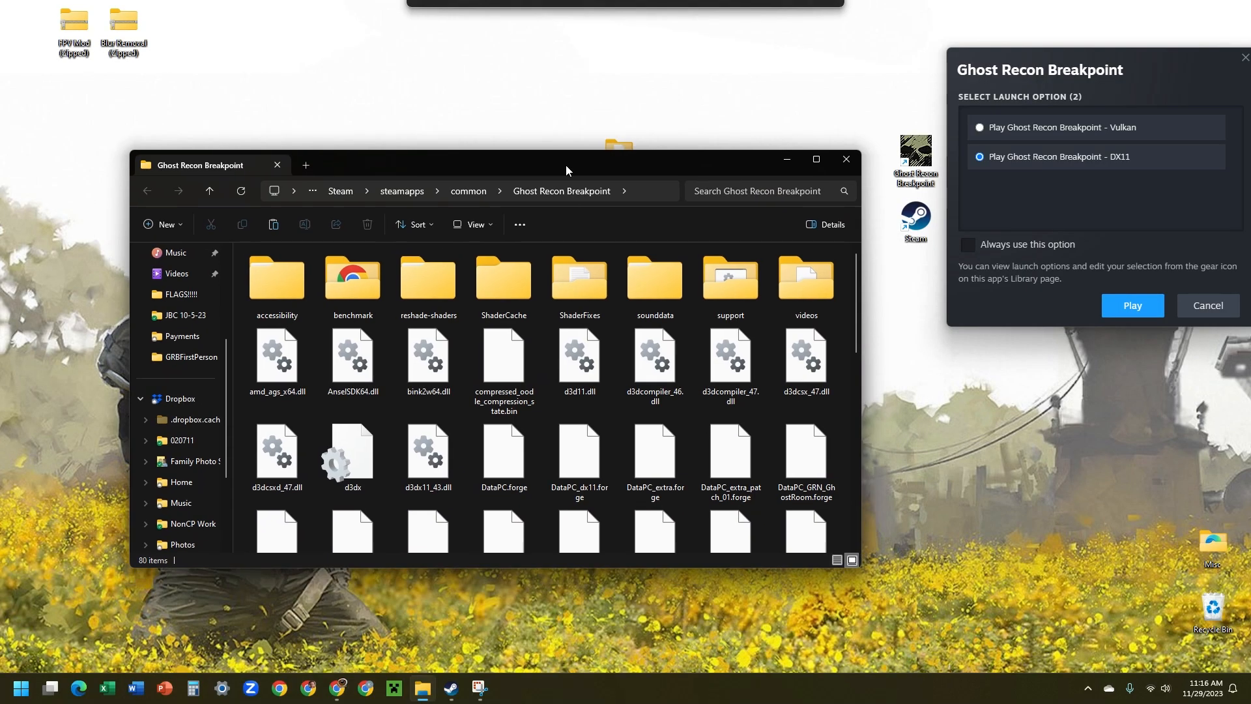
click(844, 159)
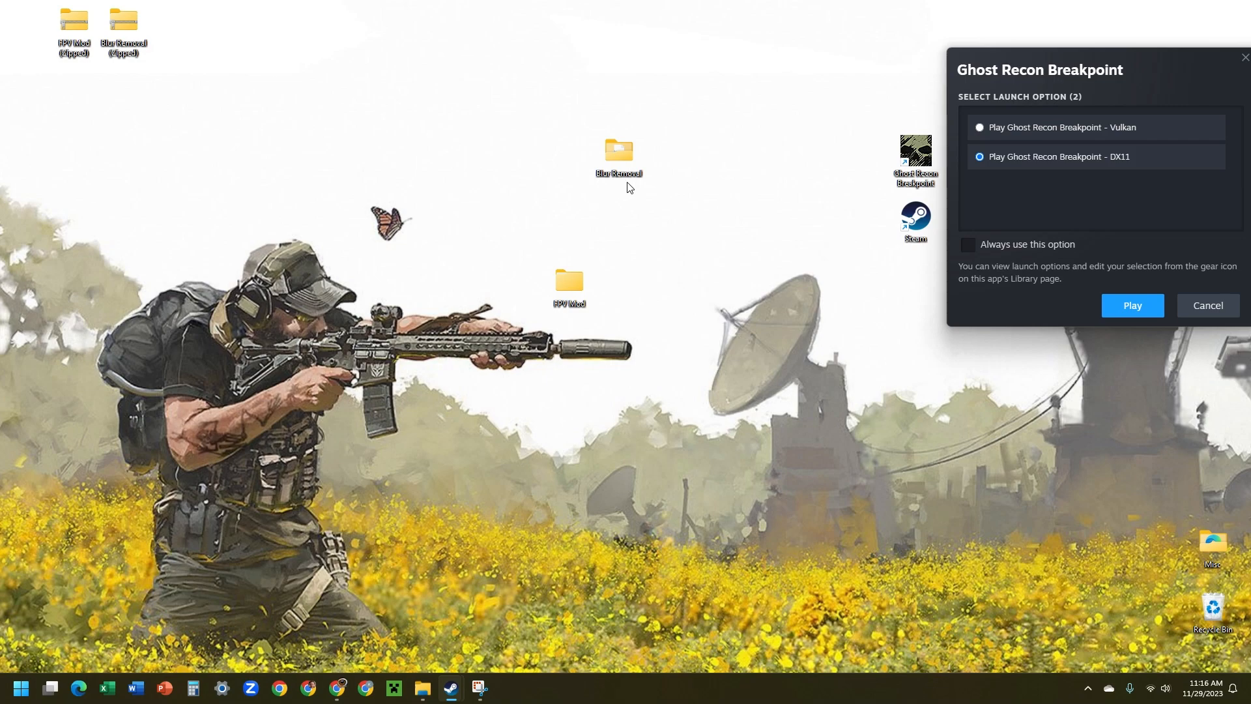
double_click(618, 155)
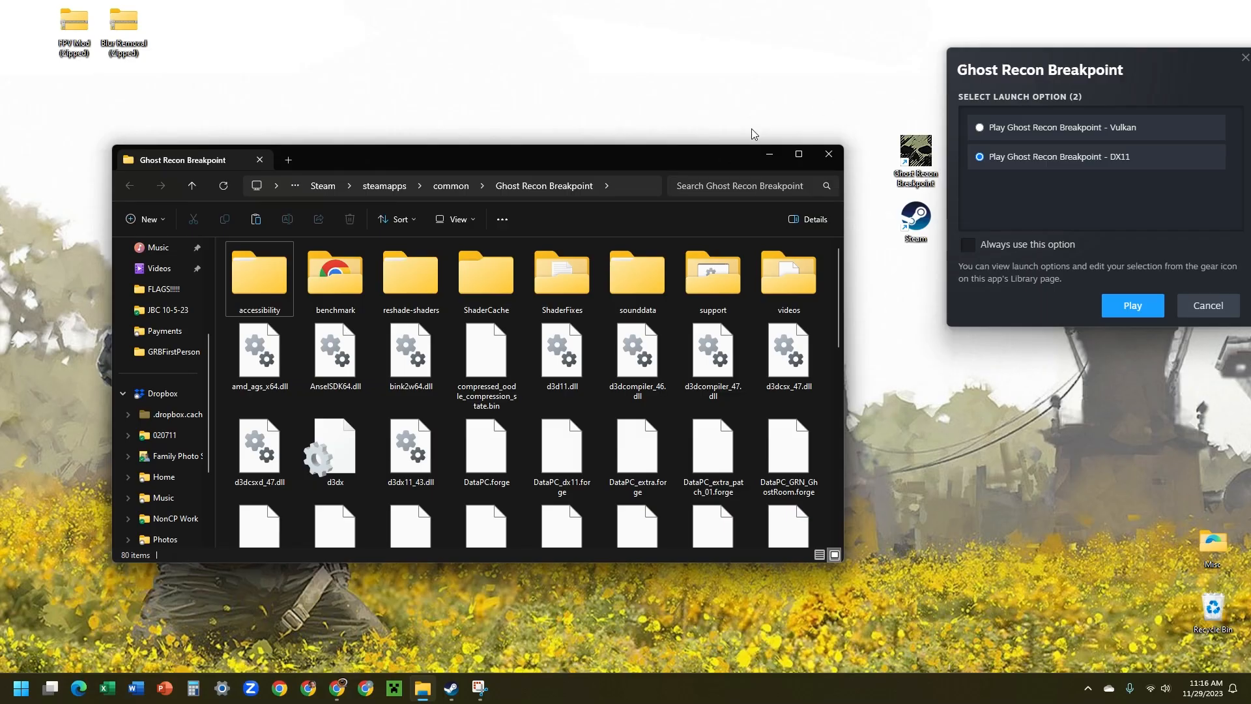
click(827, 154)
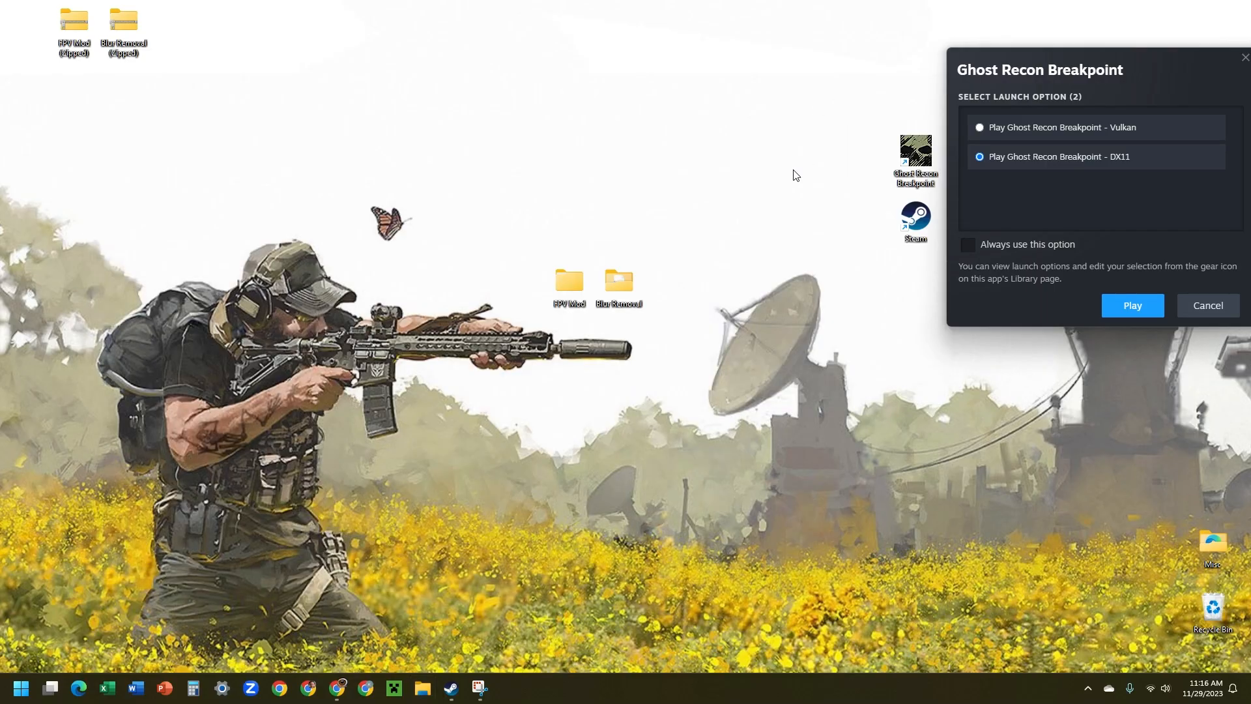
mouse_move(644, 357)
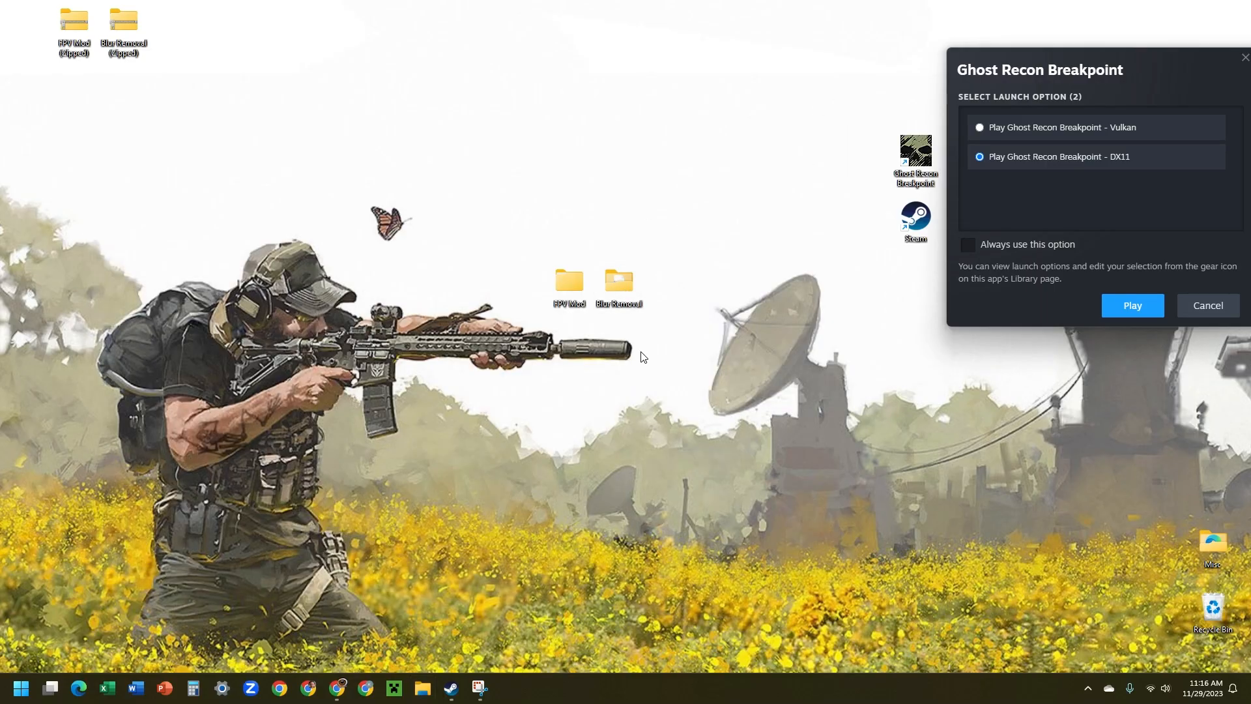
mouse_move(606, 306)
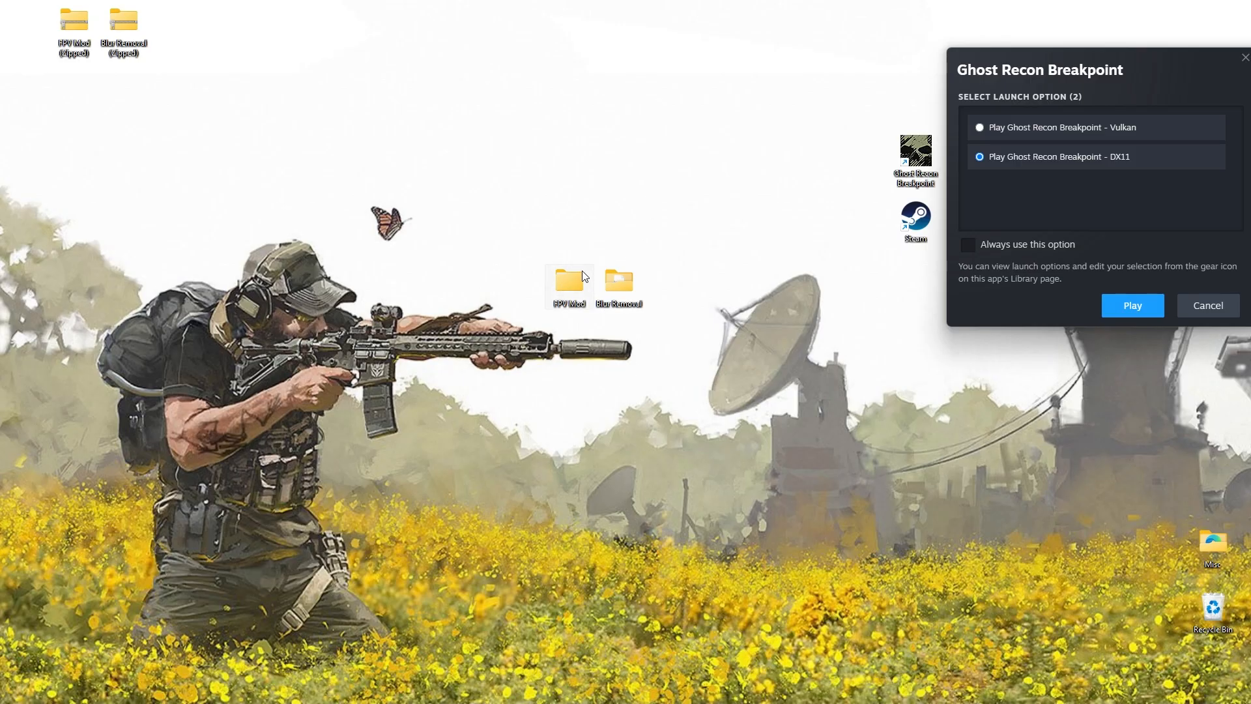
Step: Browse FPV Mod > GRBFirstPerson to the GRBFirstPerson.ct table file and README
double_click(568, 280)
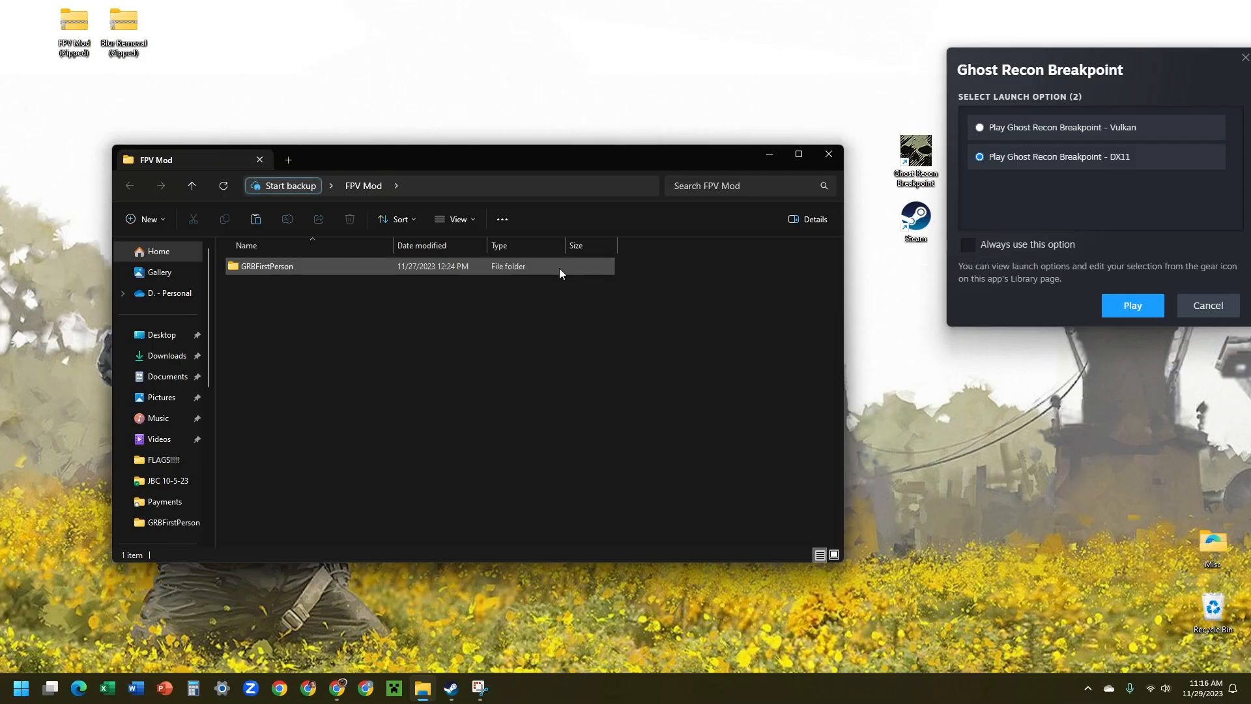
double_click(266, 265)
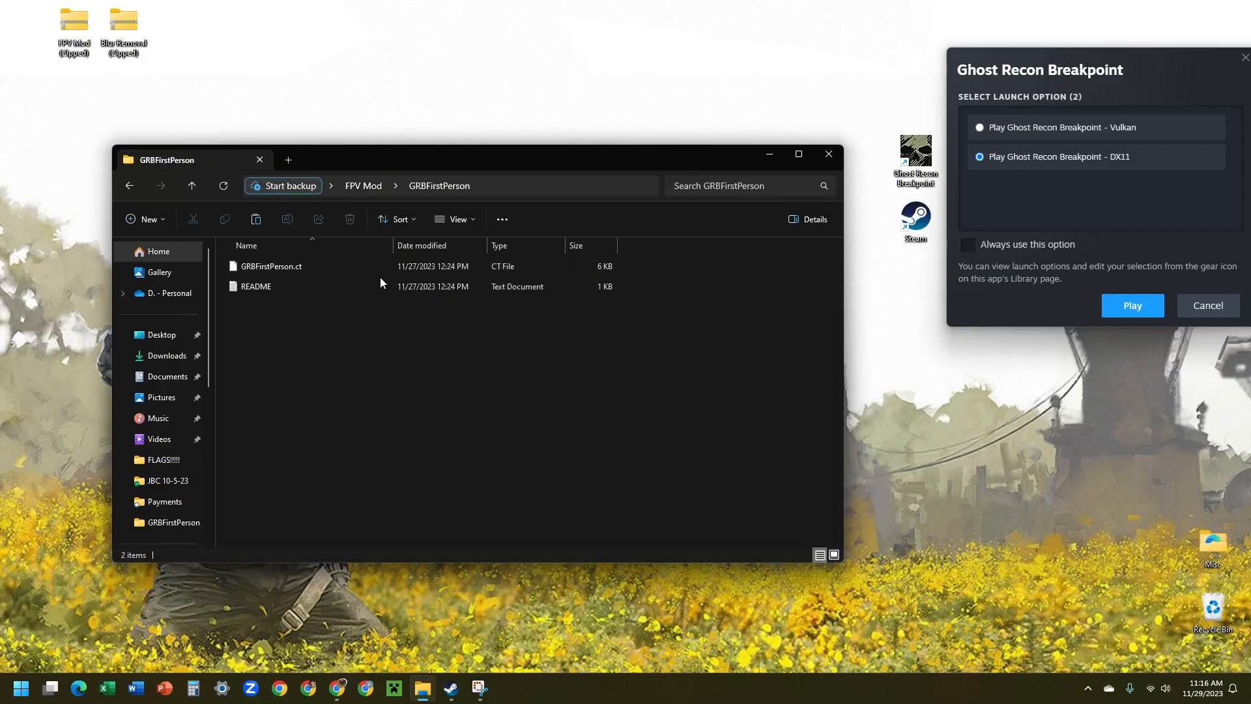
click(271, 266)
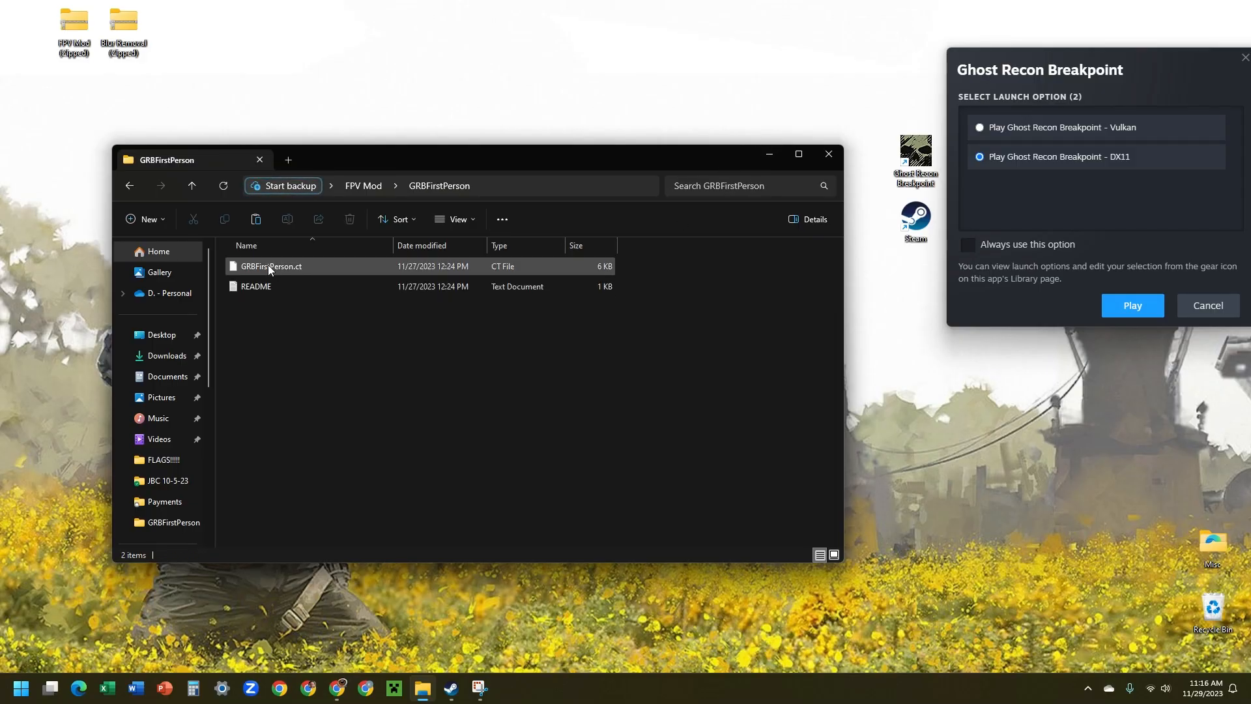
mouse_move(270, 266)
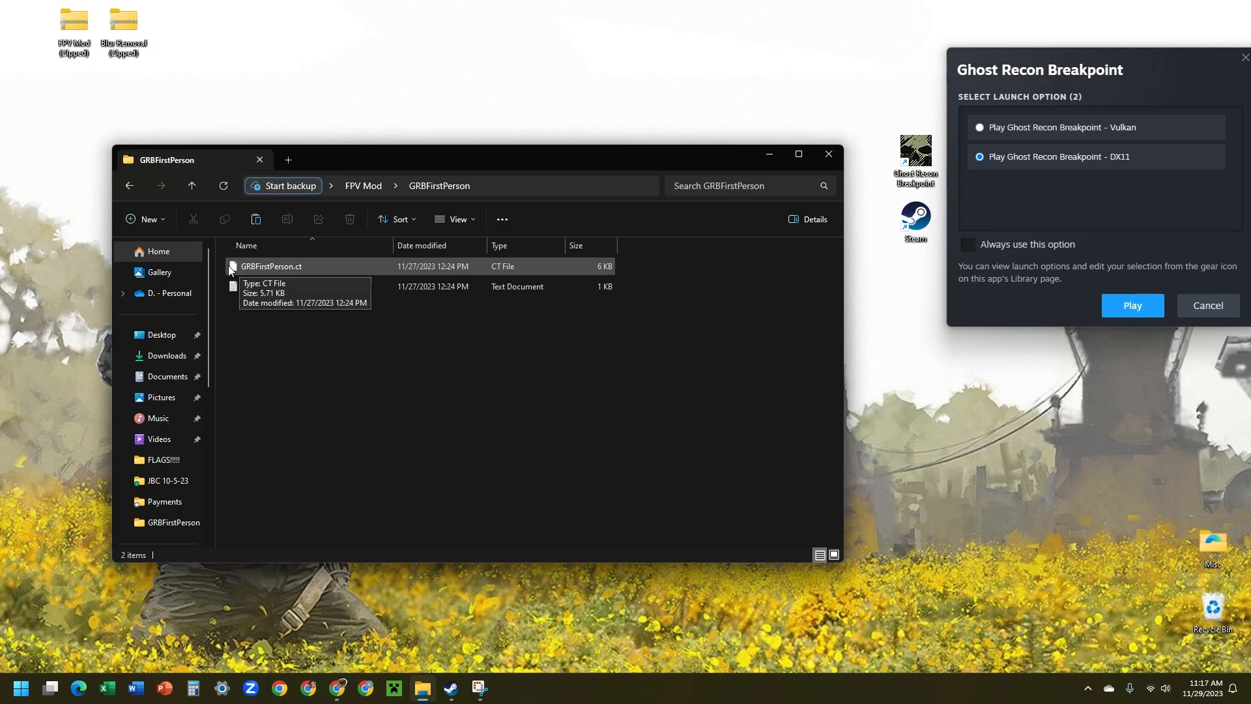
click(826, 154)
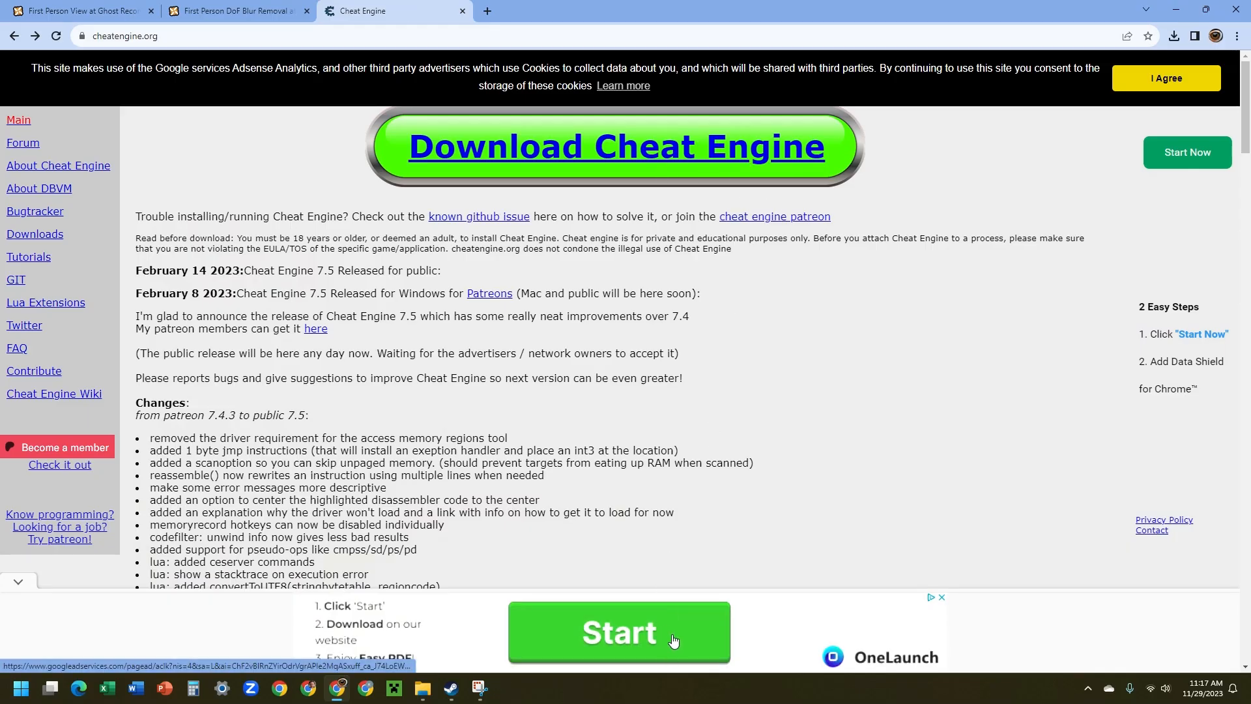
Step: Download the Cheat Engine installer from cheatengine.org and launch it
click(617, 632)
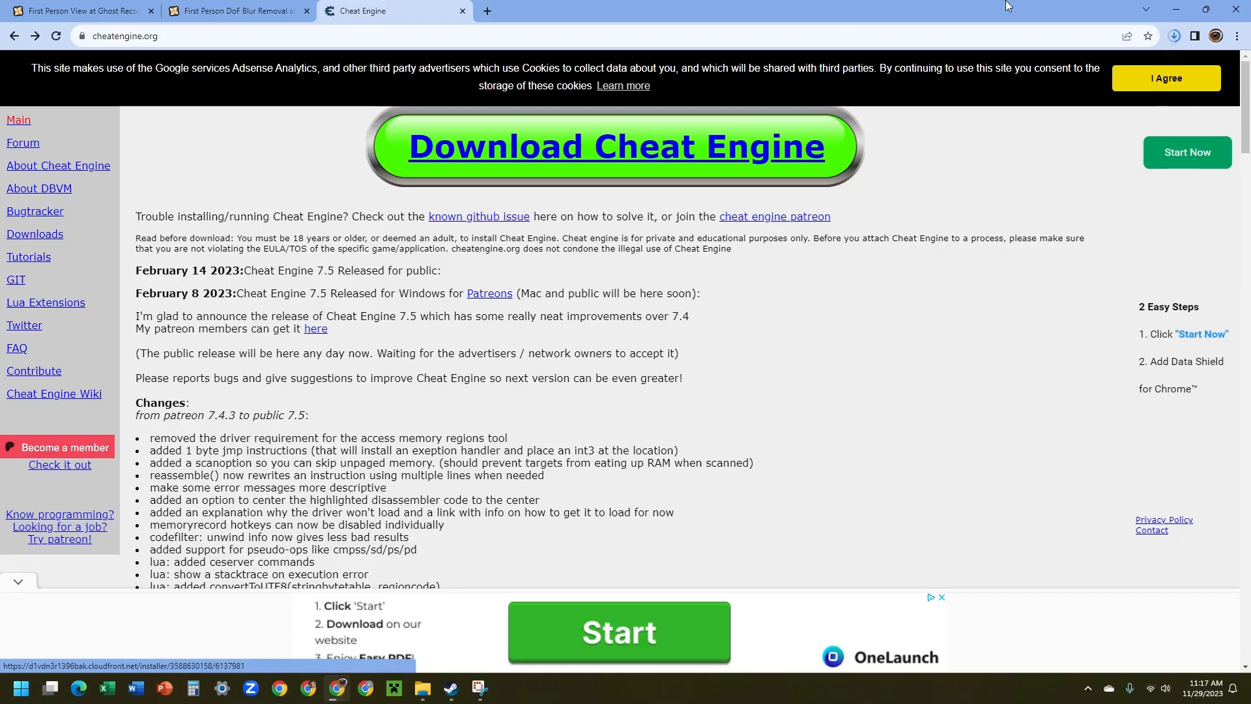
click(1172, 37)
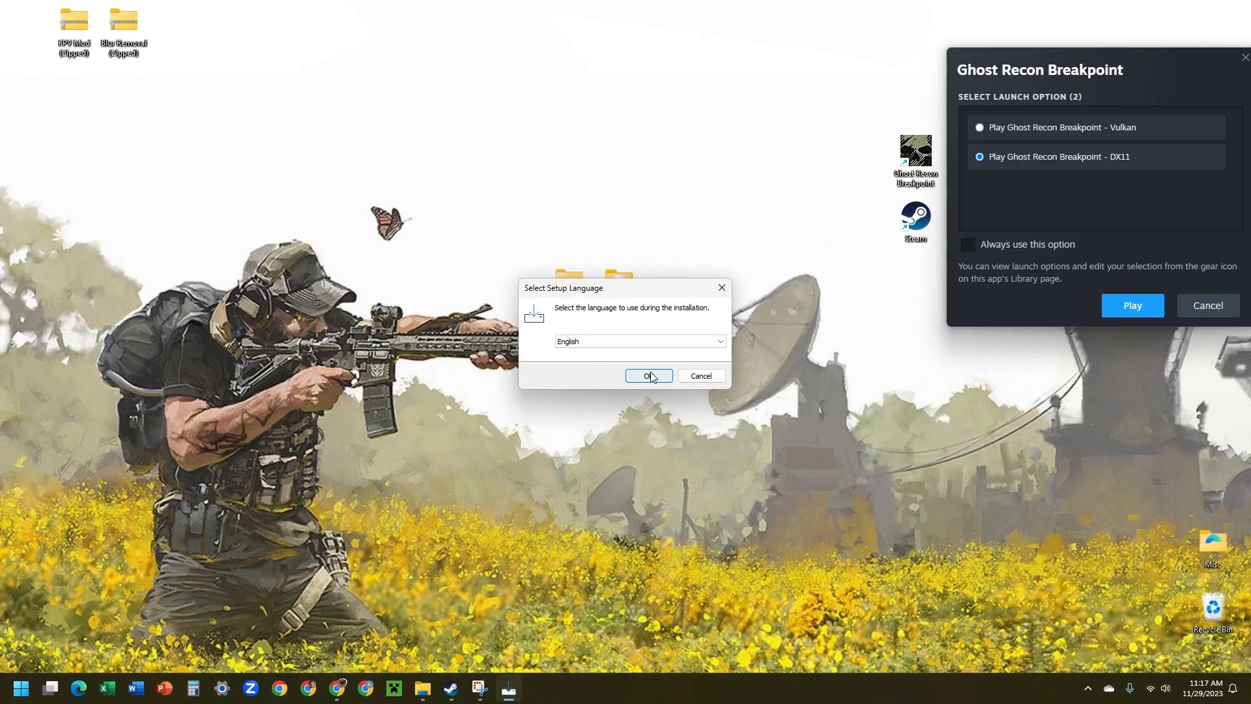
Step: Install Cheat Engine in English, skipping the McAfee offer, and launch it on finish
click(648, 375)
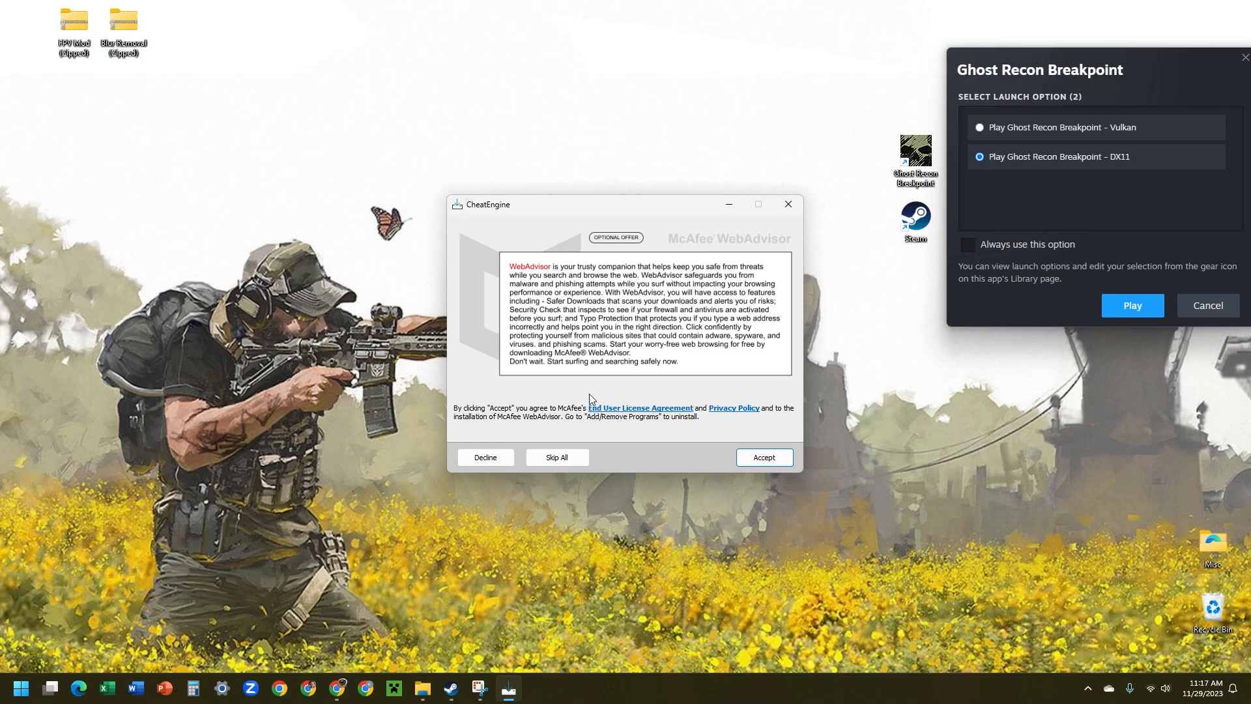
mouse_move(622, 389)
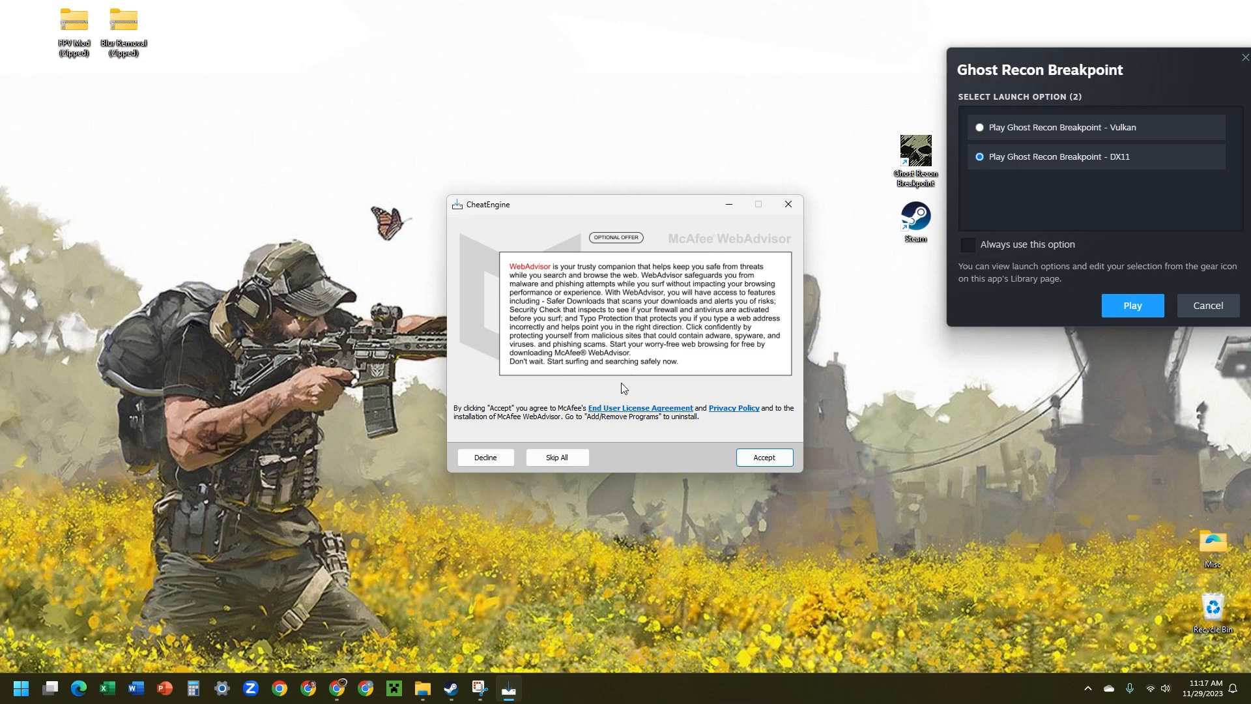
mouse_move(556, 457)
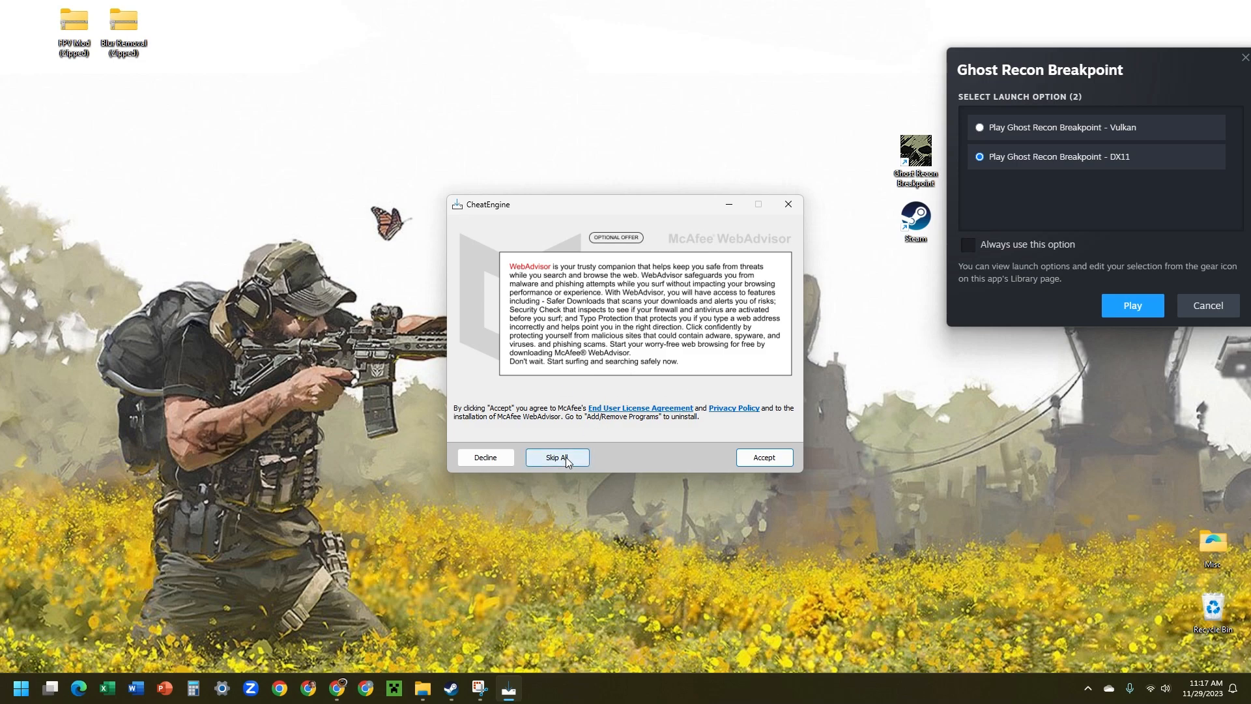
click(557, 457)
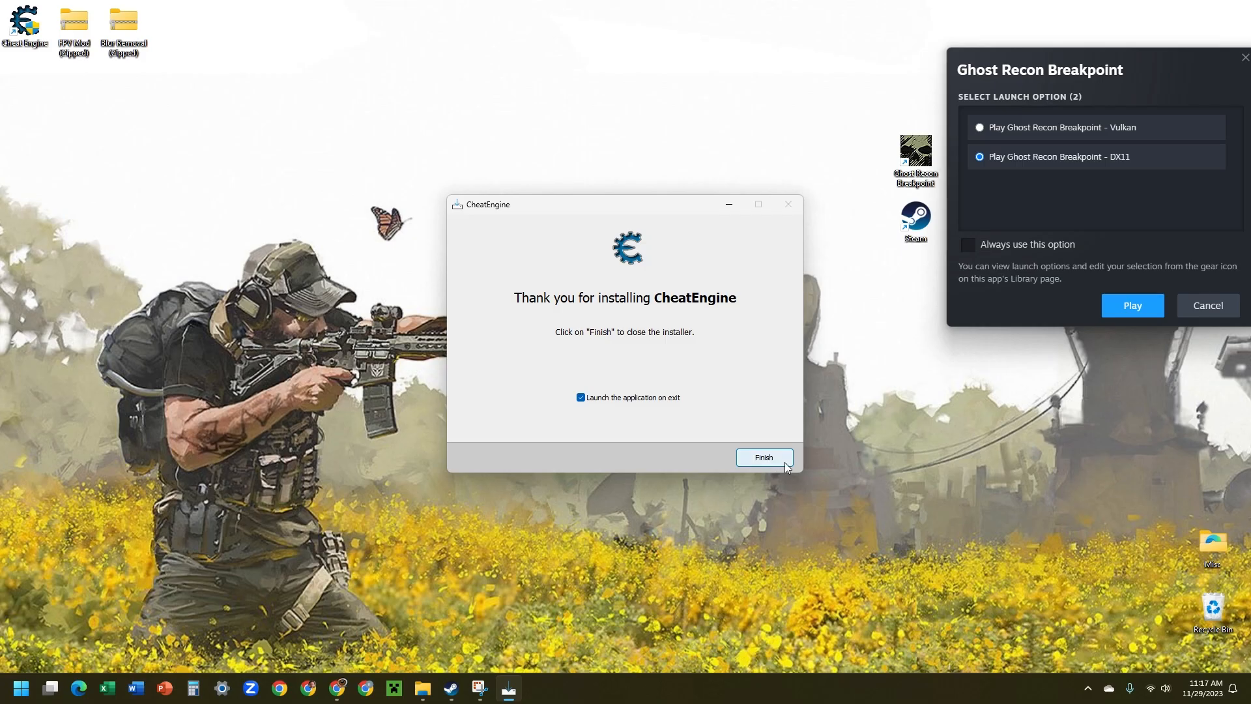
click(762, 457)
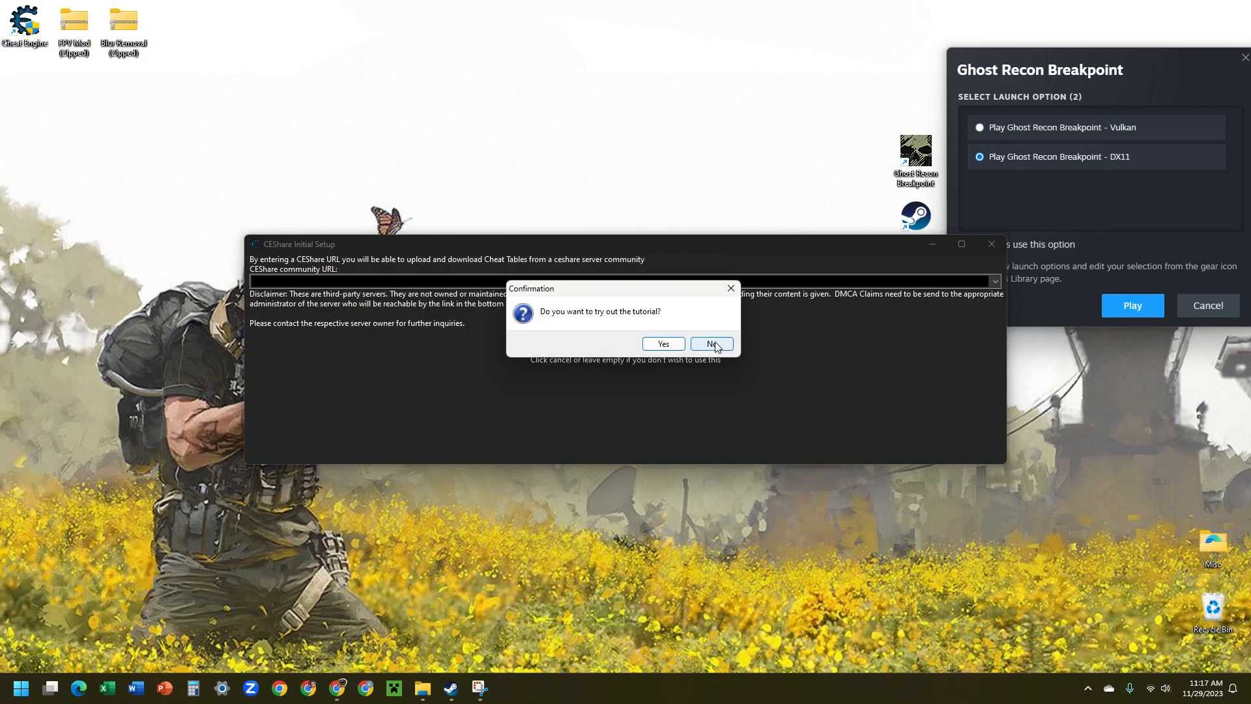
Step: Decline the tutorial, dismiss CEShare setup, and bring up Cheat Engine's settings
click(708, 343)
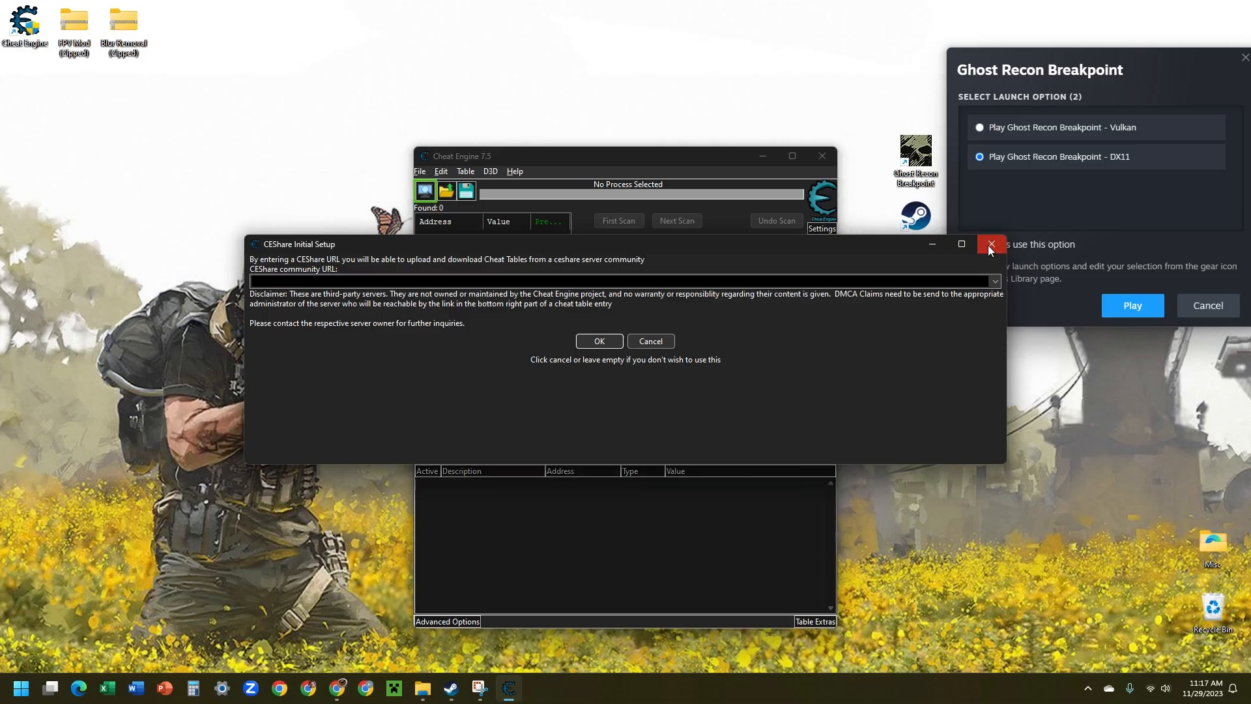
click(990, 243)
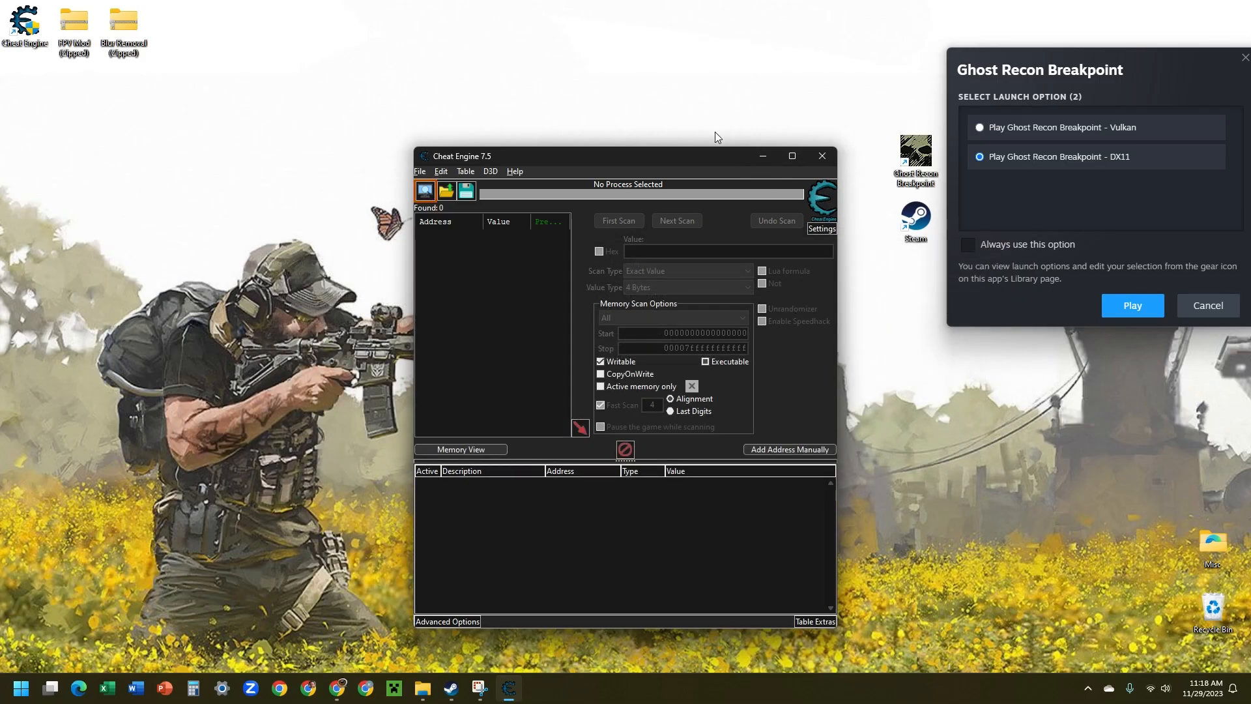
drag(628, 155, 587, 125)
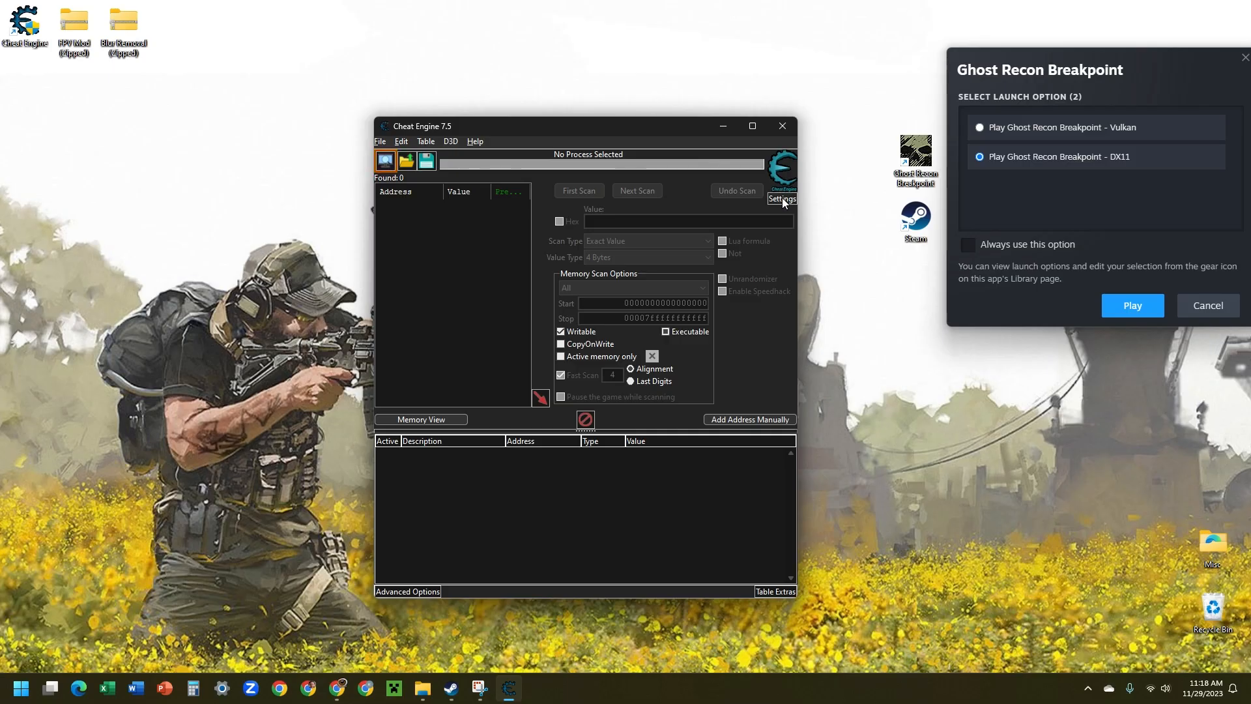
click(781, 198)
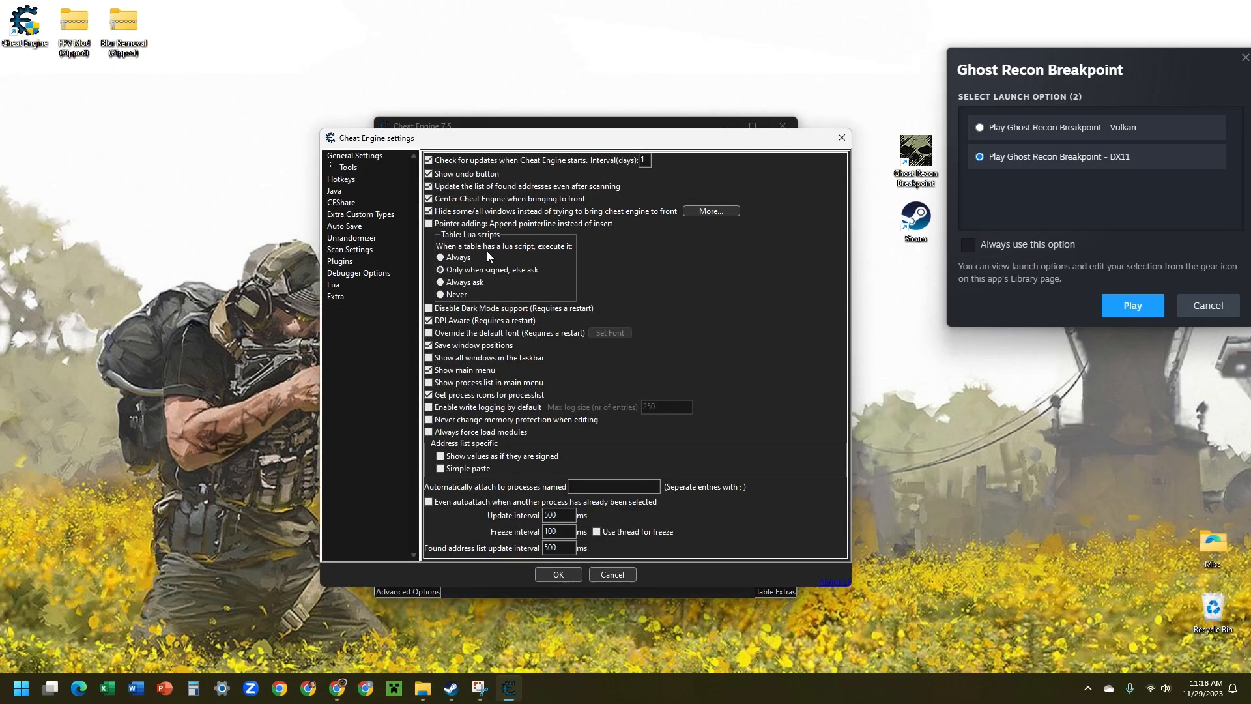
mouse_move(589, 315)
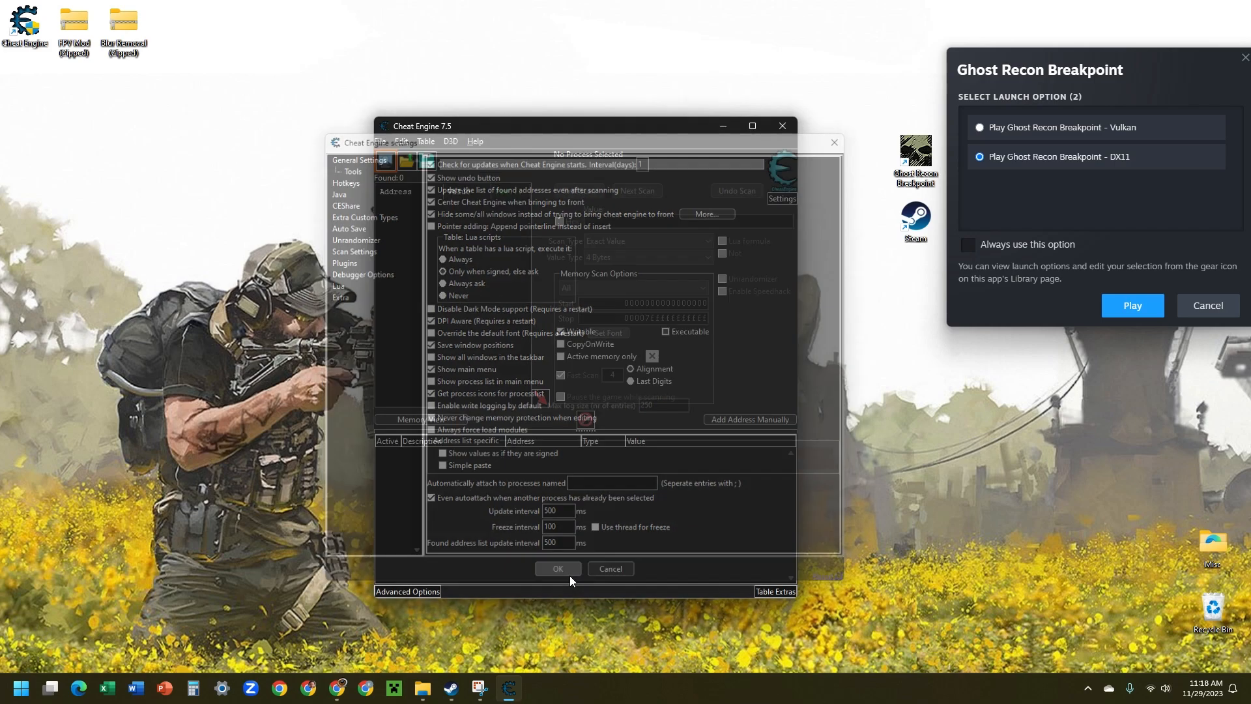
Step: Accept the settings and exit Cheat Engine back to the desktop
click(558, 568)
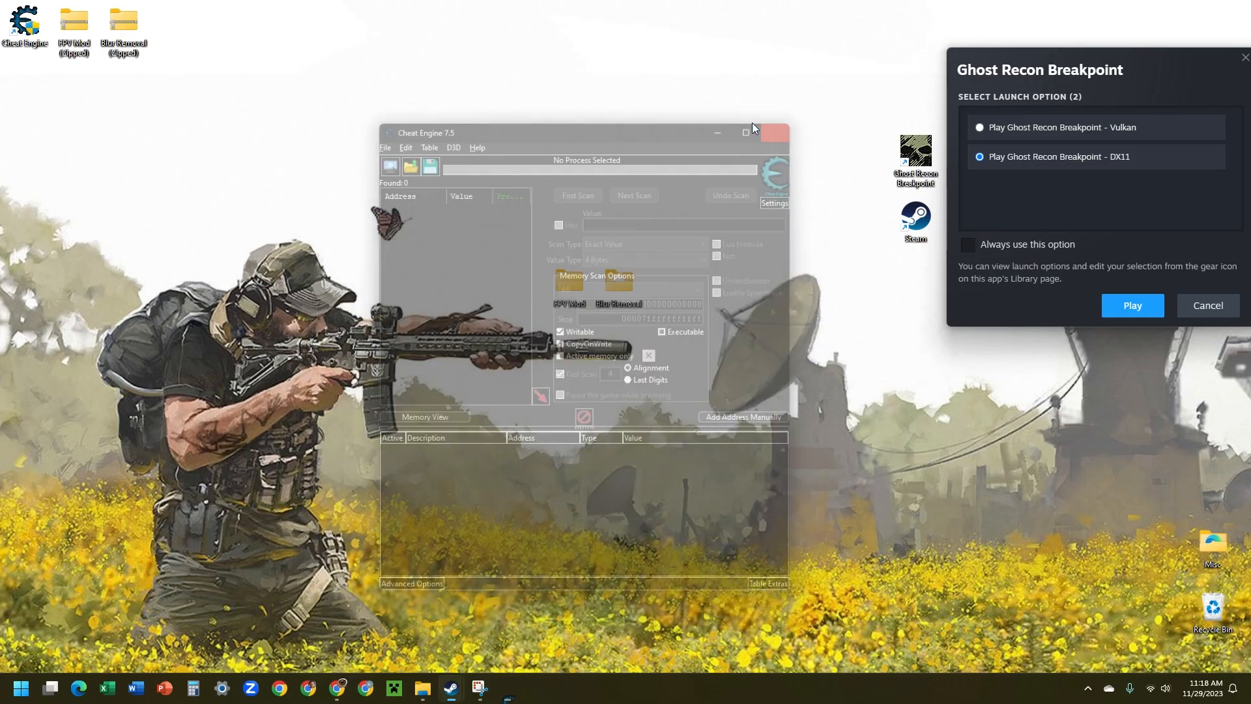
click(773, 133)
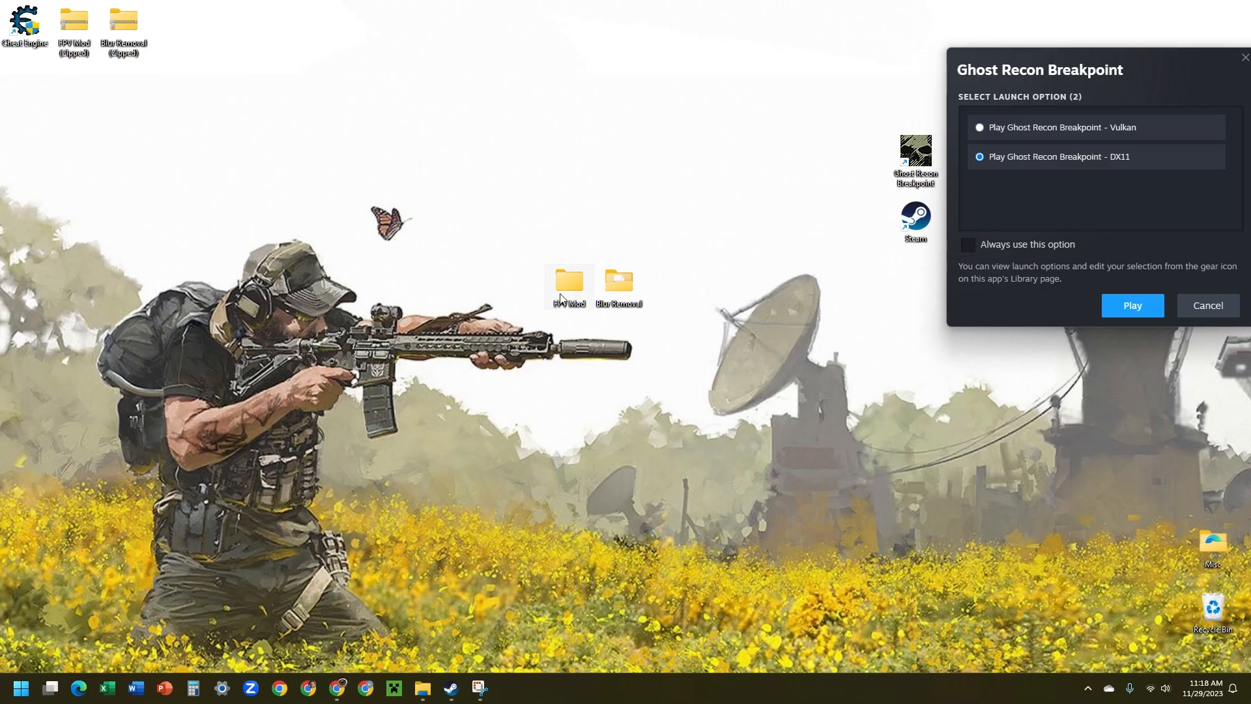
Step: Load GRBFirstPerson.CT from FPV Mod > GRBFirstPerson into Cheat Engine
double_click(568, 281)
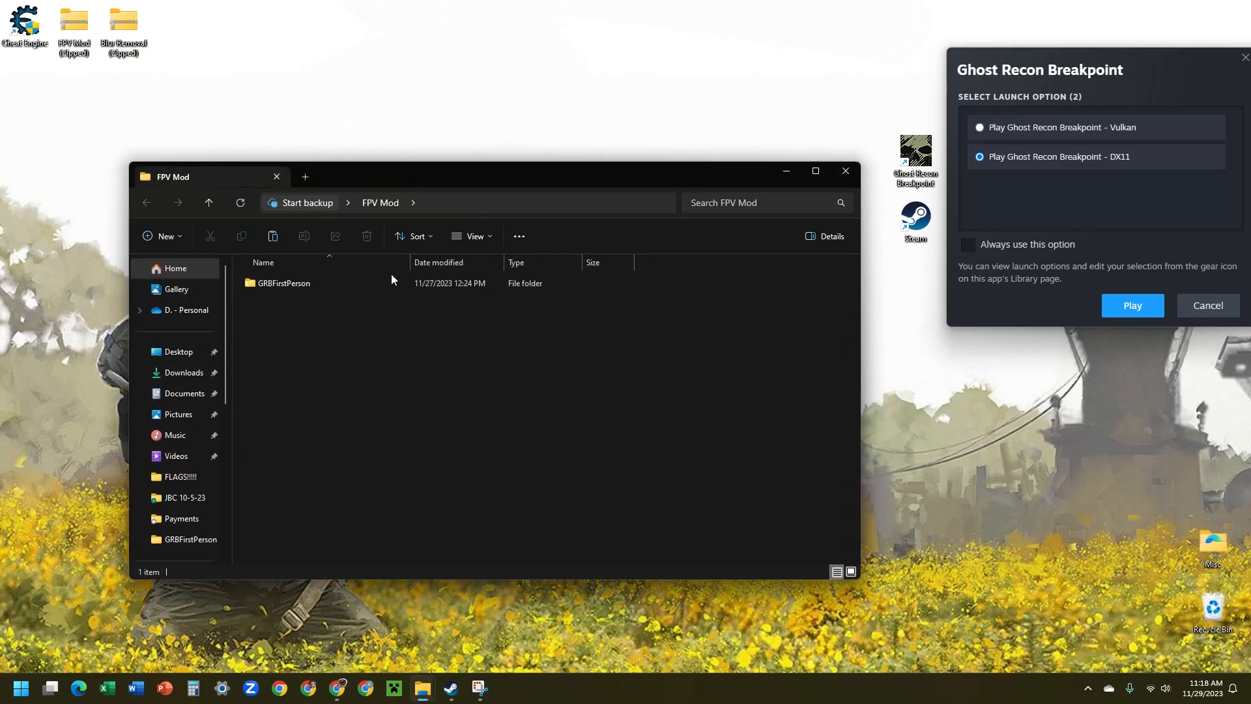
double_click(284, 283)
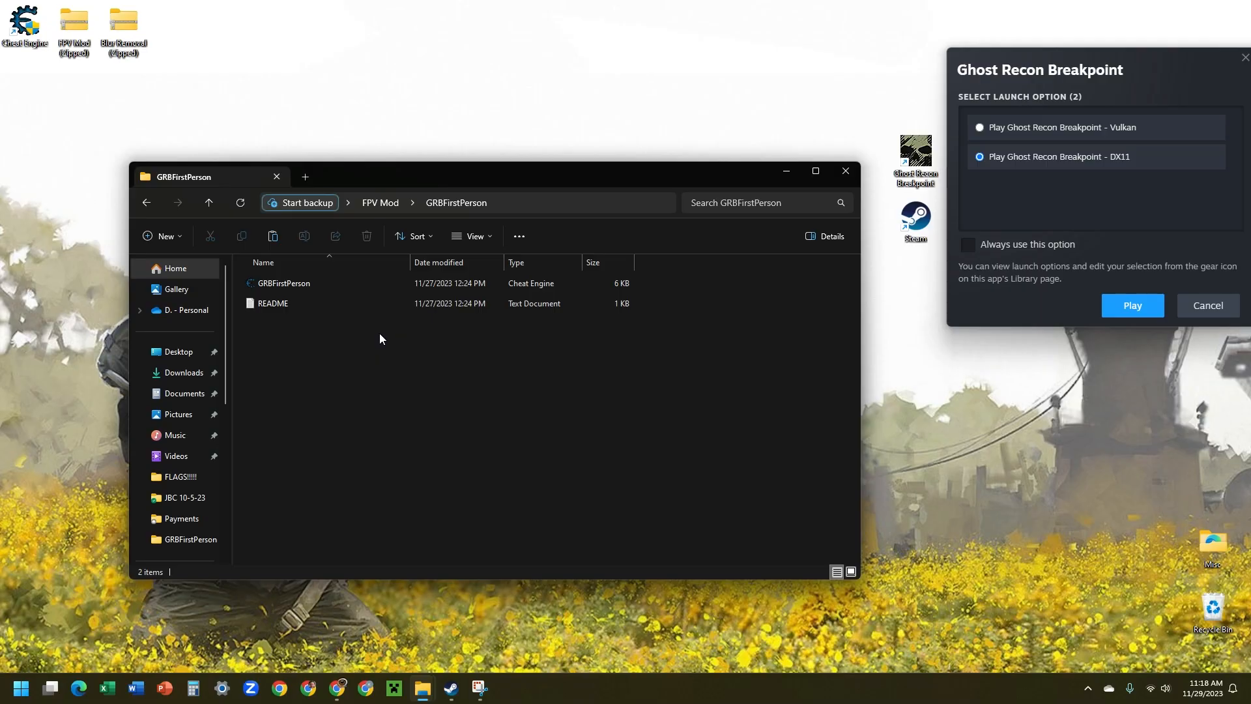
mouse_move(273, 303)
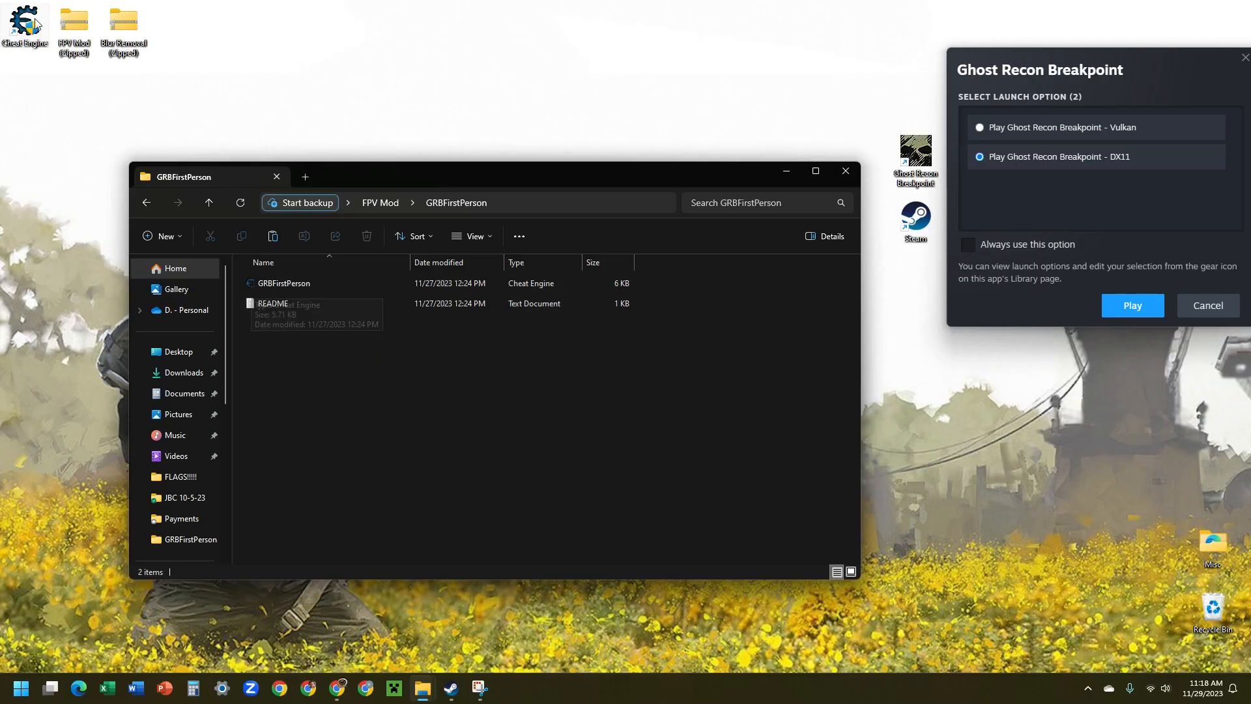
click(319, 283)
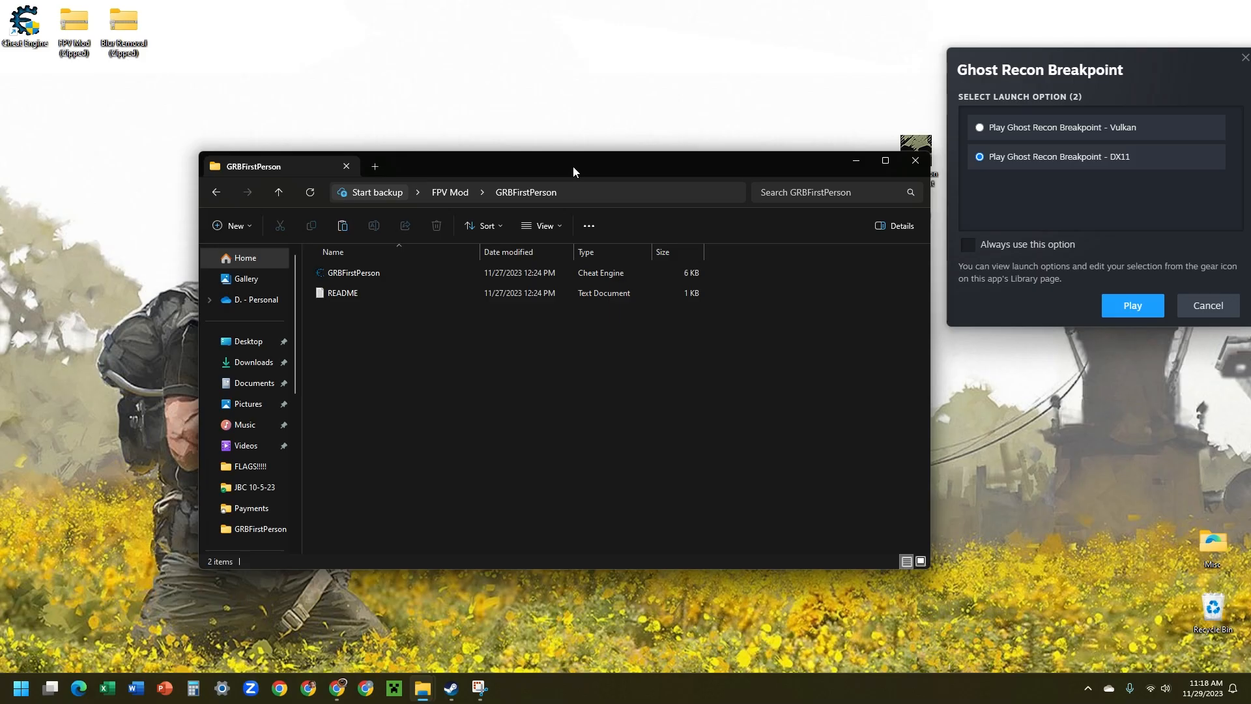
drag(573, 166, 541, 138)
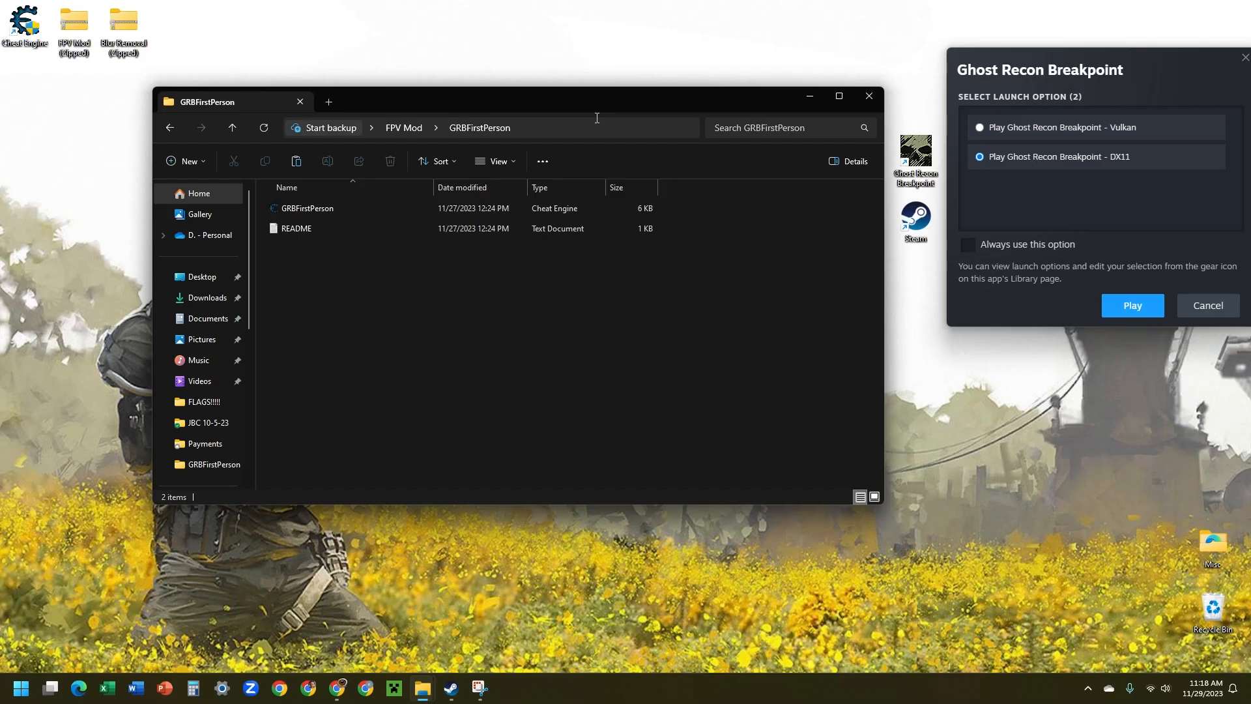
mouse_move(428, 221)
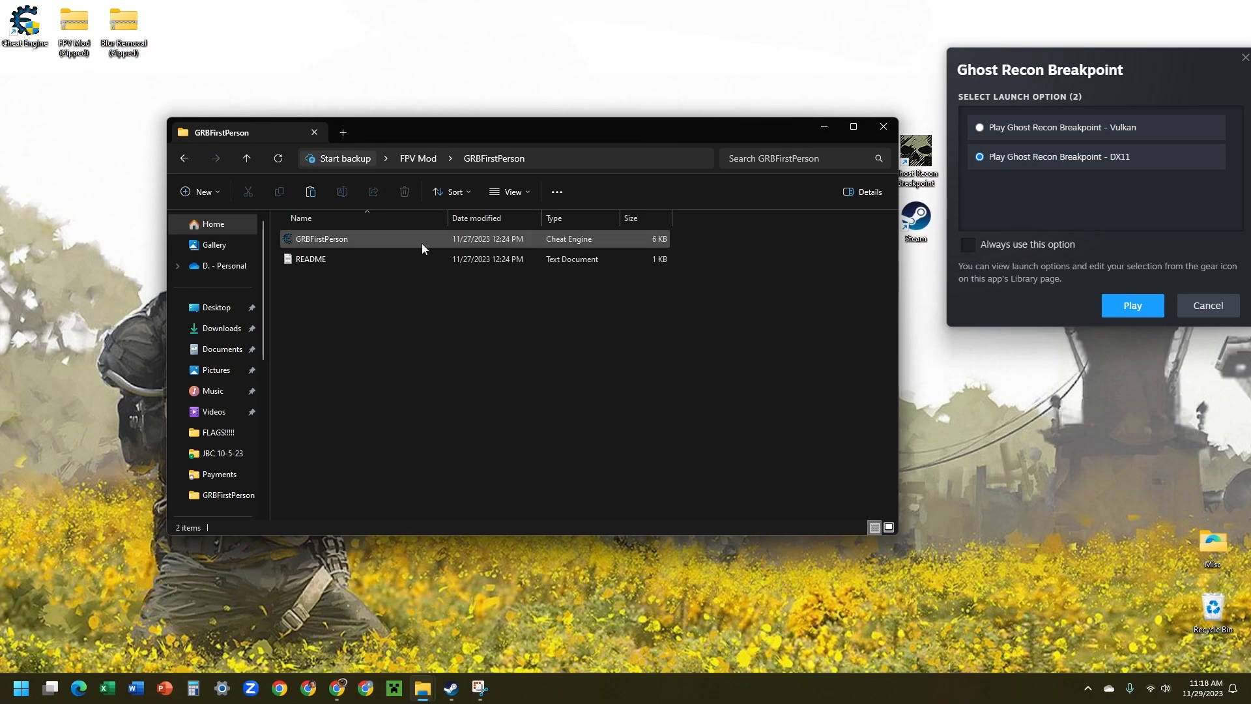
click(321, 238)
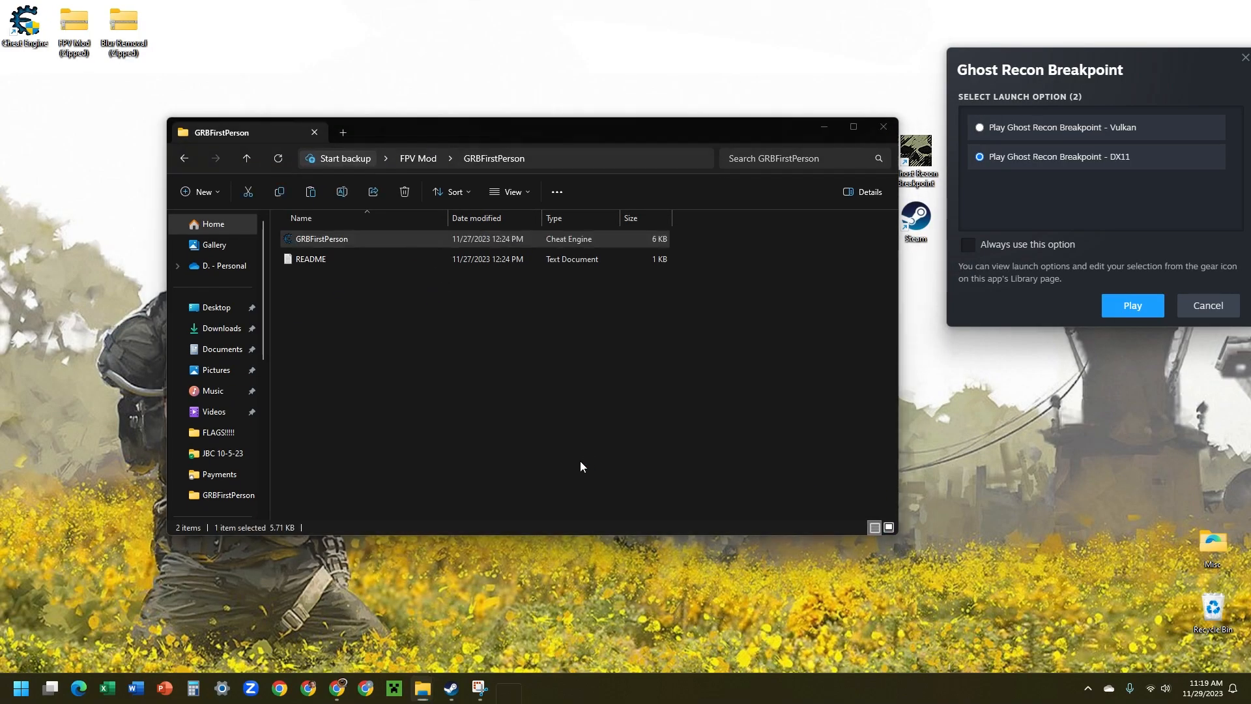
double_click(318, 238)
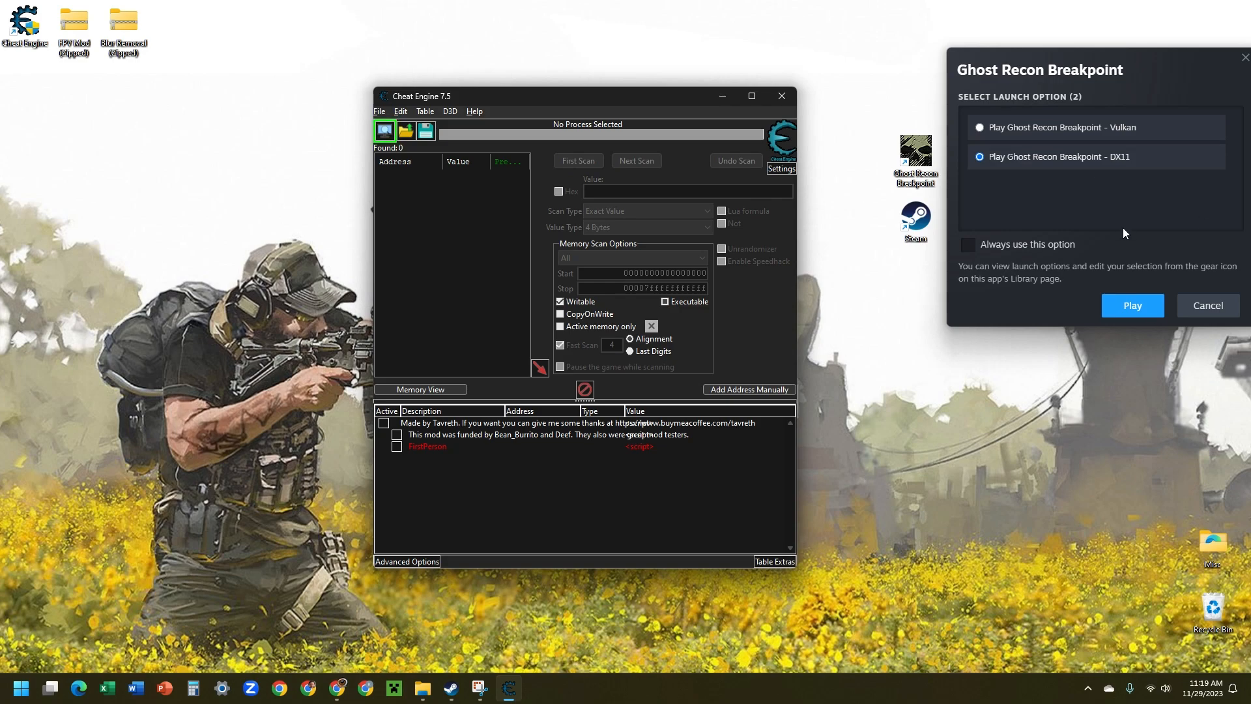
Step: Launch Ghost Recon Breakpoint in DX11 from Steam and list running processes in Cheat Engine
click(1132, 305)
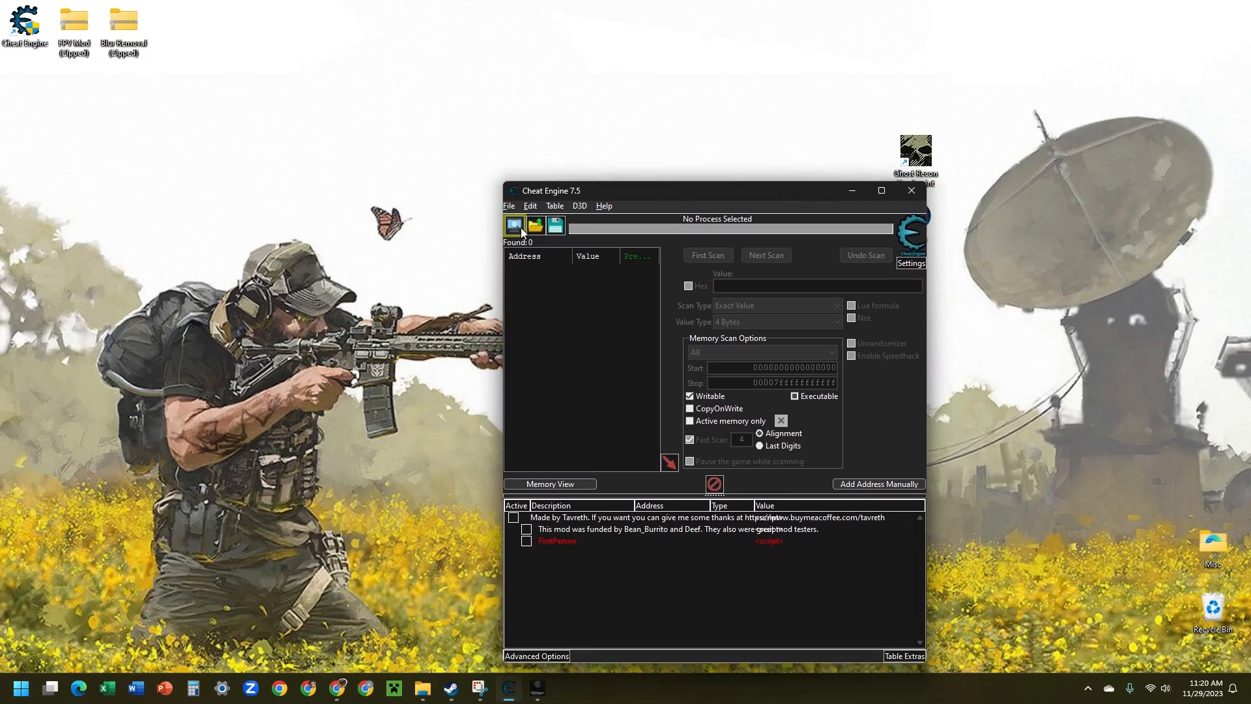
click(513, 225)
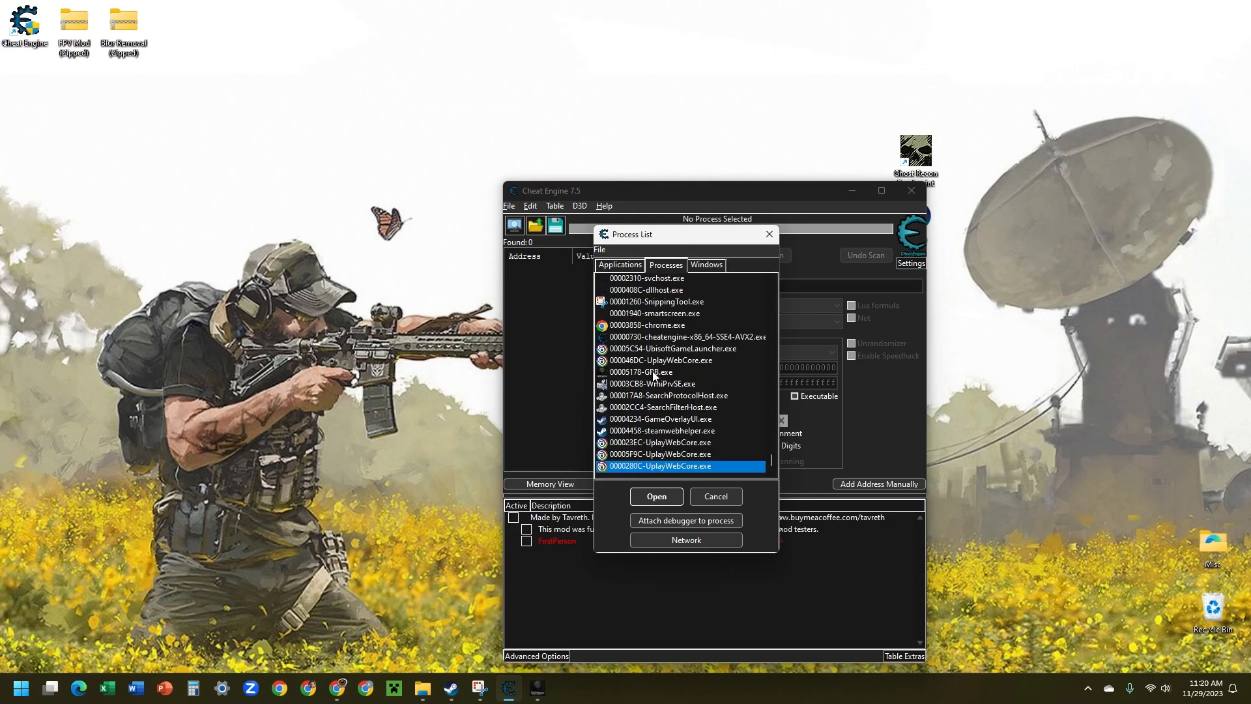
Step: Attach Cheat Engine to GRB.exe, keeping the loaded FirstPerson table entries
click(643, 371)
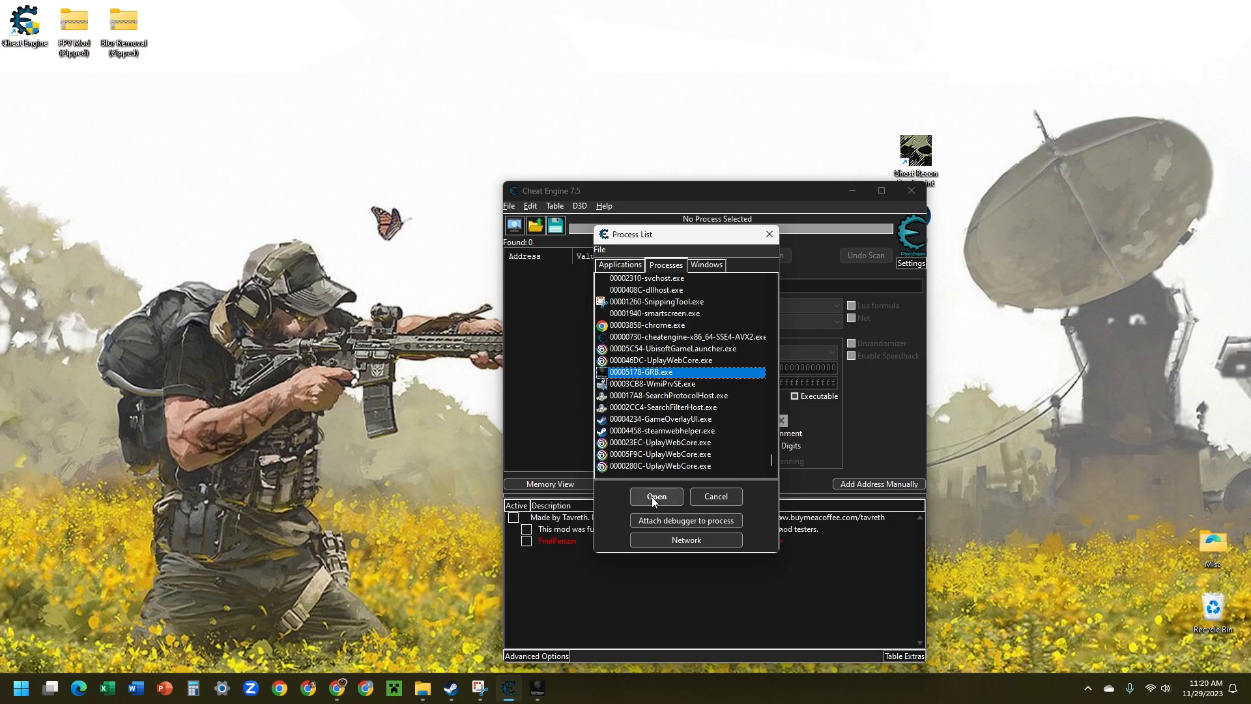
click(655, 495)
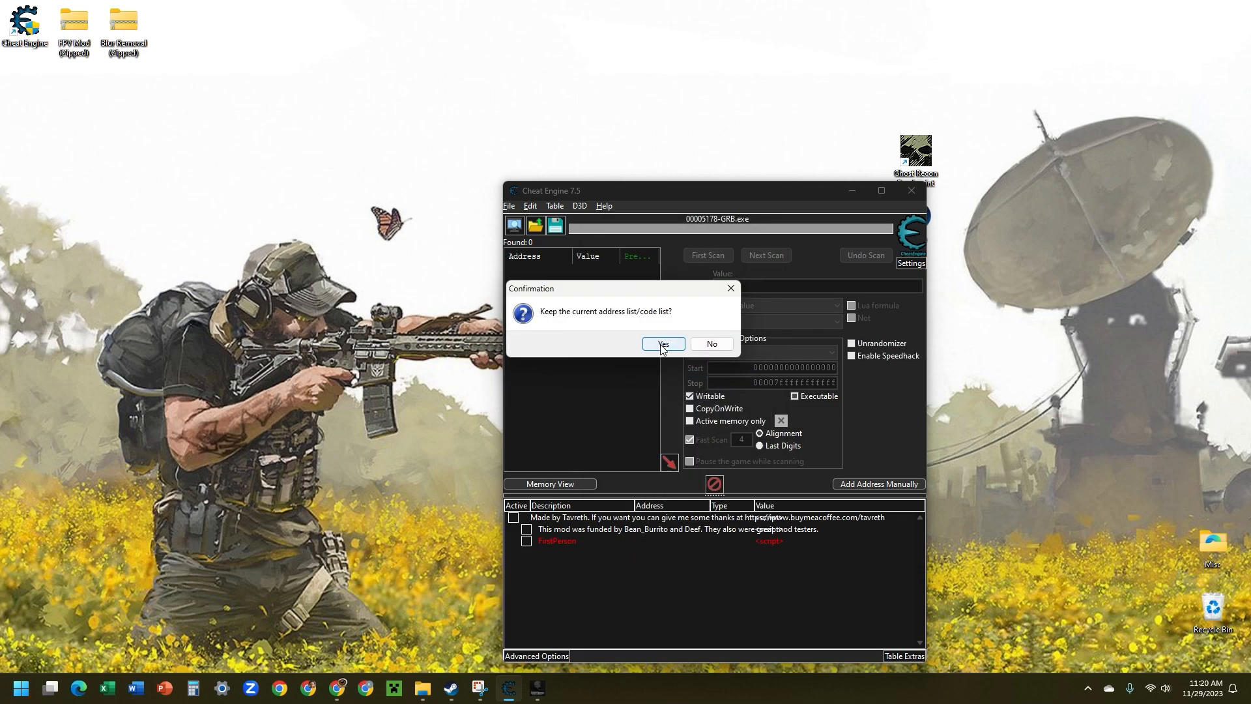
click(662, 342)
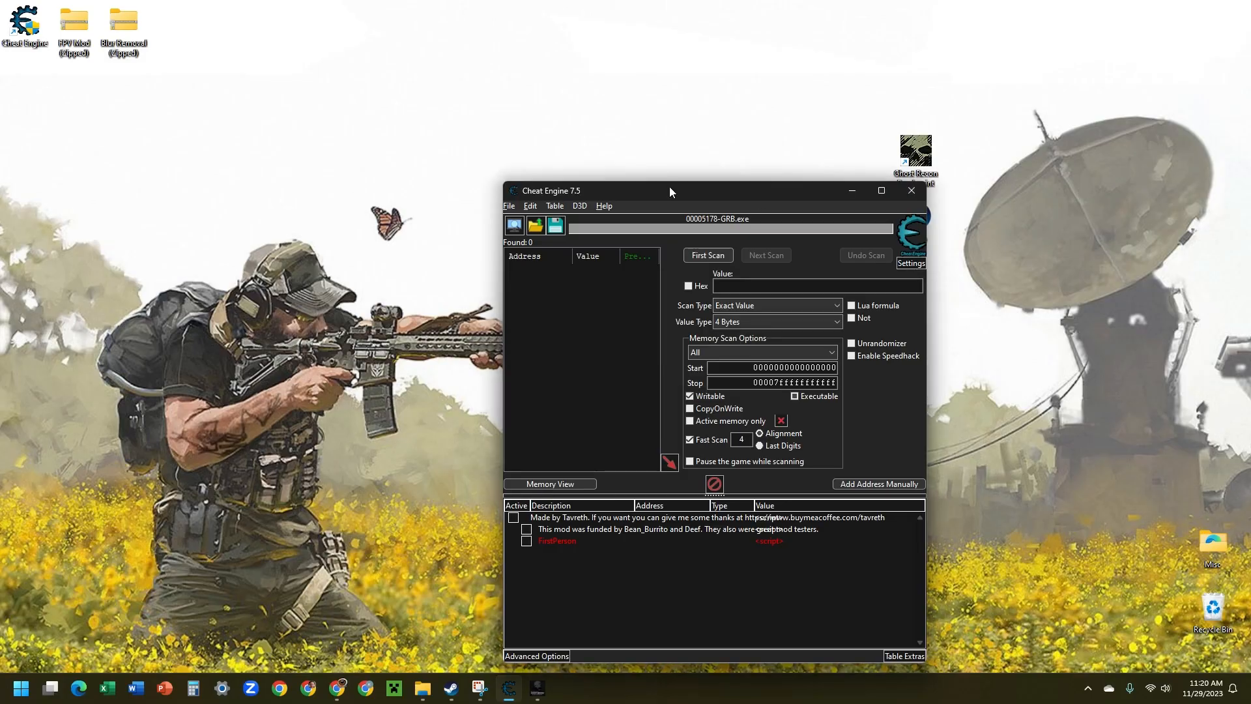
Step: Move the Cheat Engine window toward the centre of the screen
drag(670, 190, 627, 138)
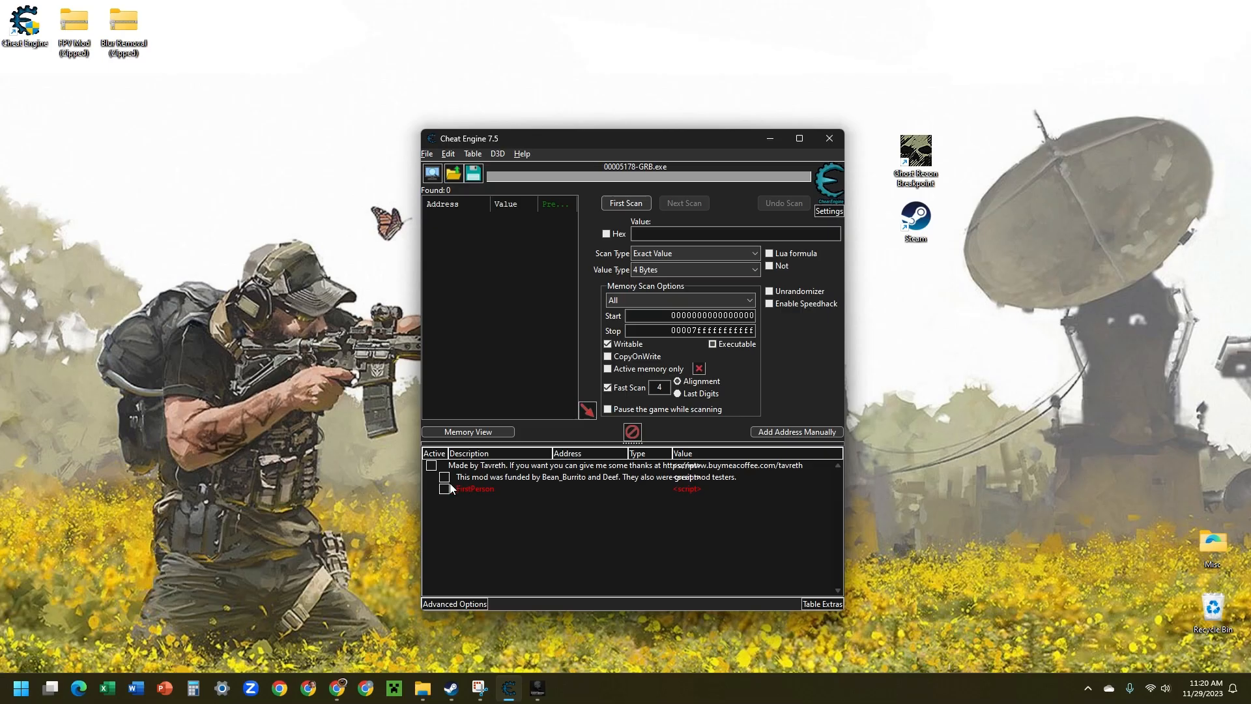
mouse_move(449, 493)
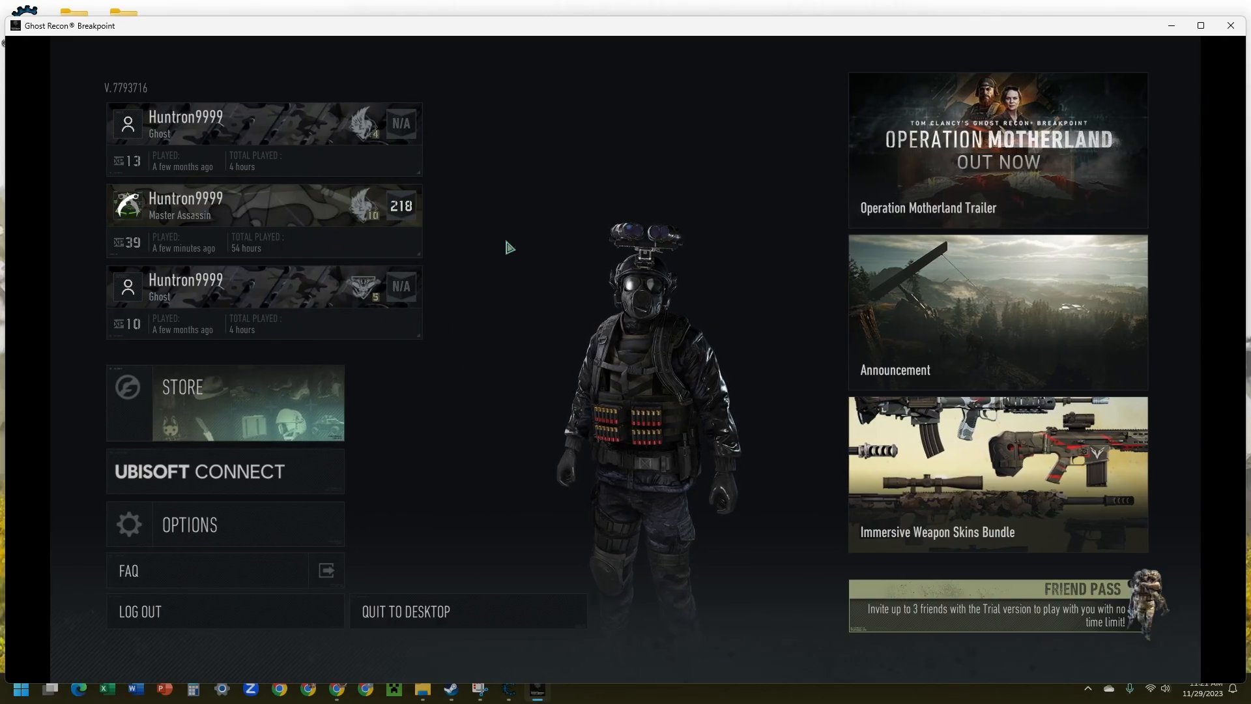
Step: Load into the open world and walk around in first-person, then bring up the Start menu
click(263, 218)
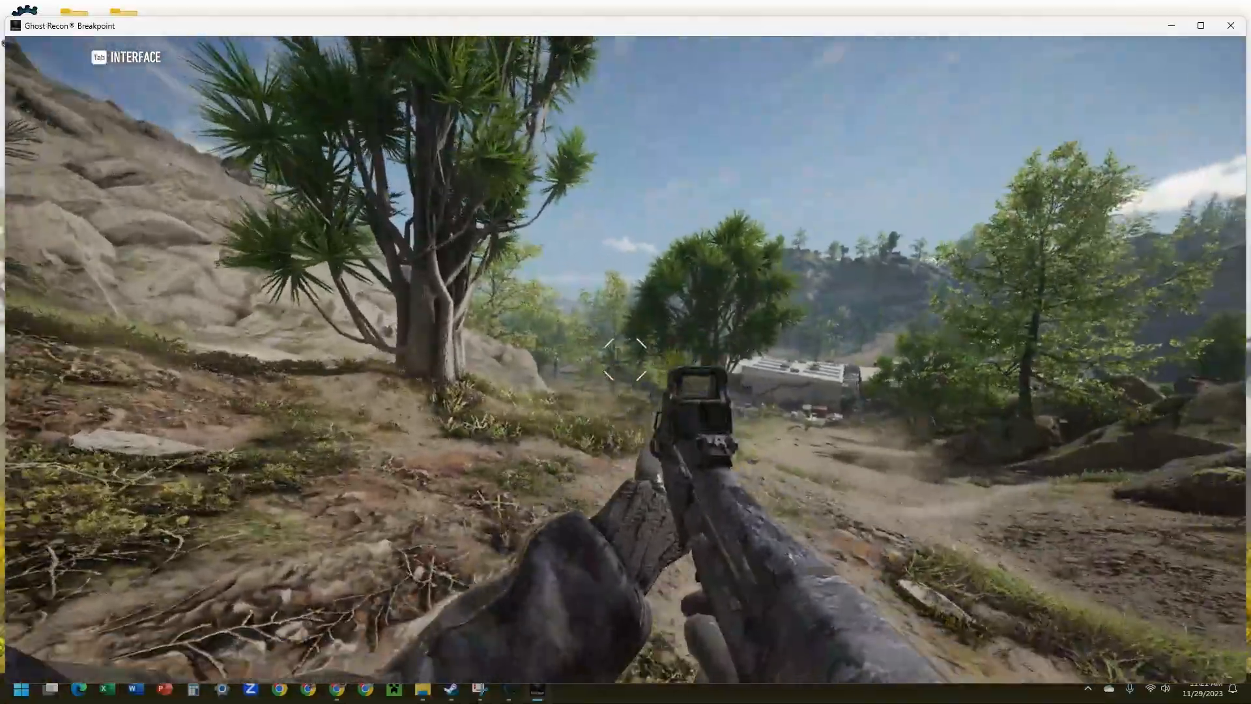
mouse_move(626, 352)
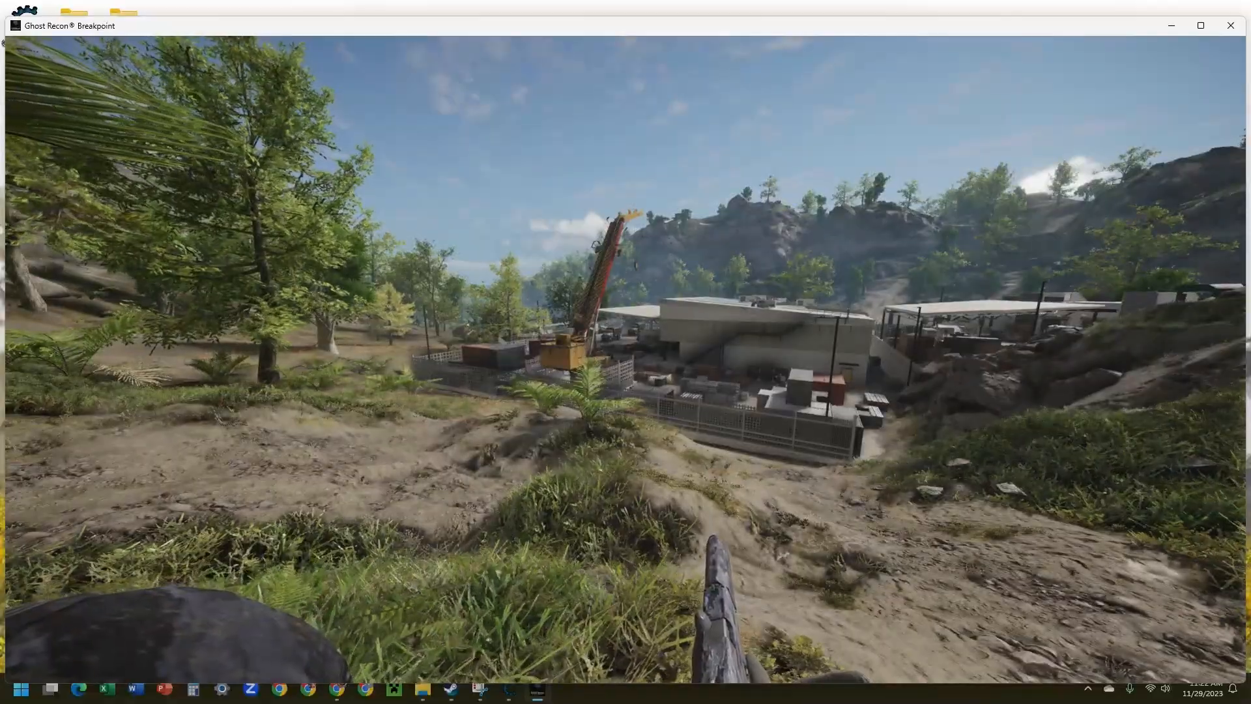
click(21, 688)
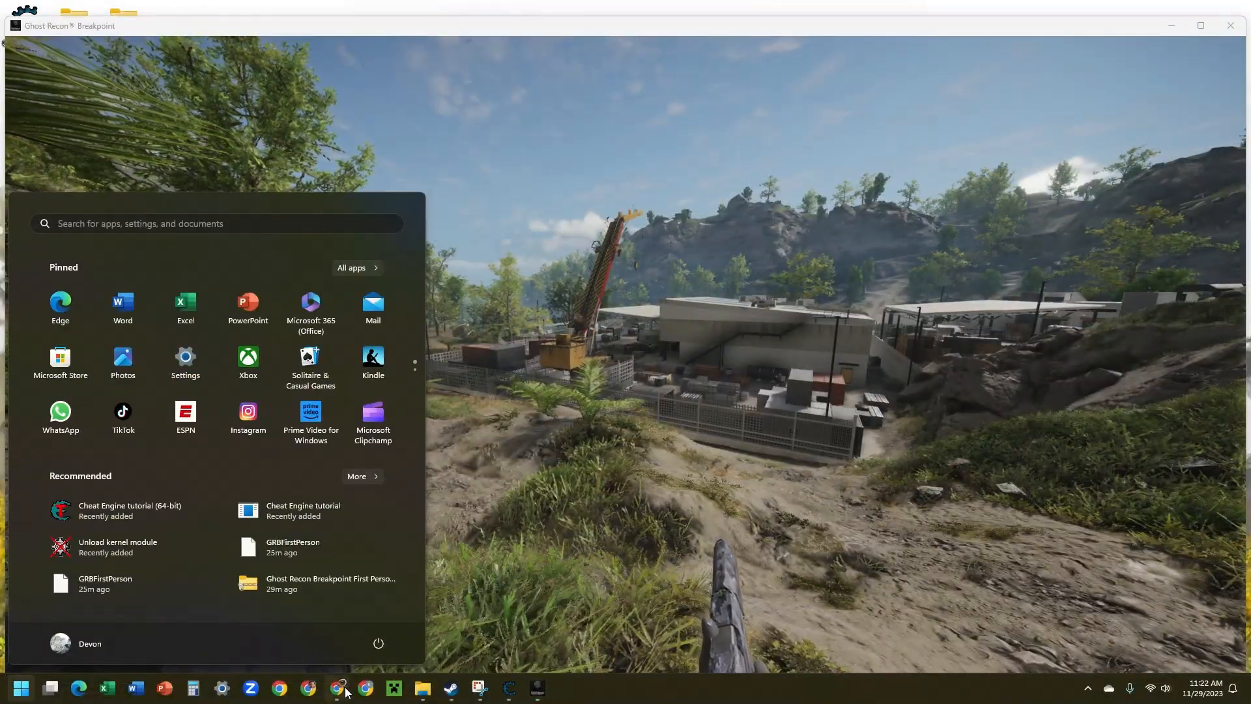
Step: Browse the First Person View mod's Posts comments about weapon blur in Chrome
click(338, 692)
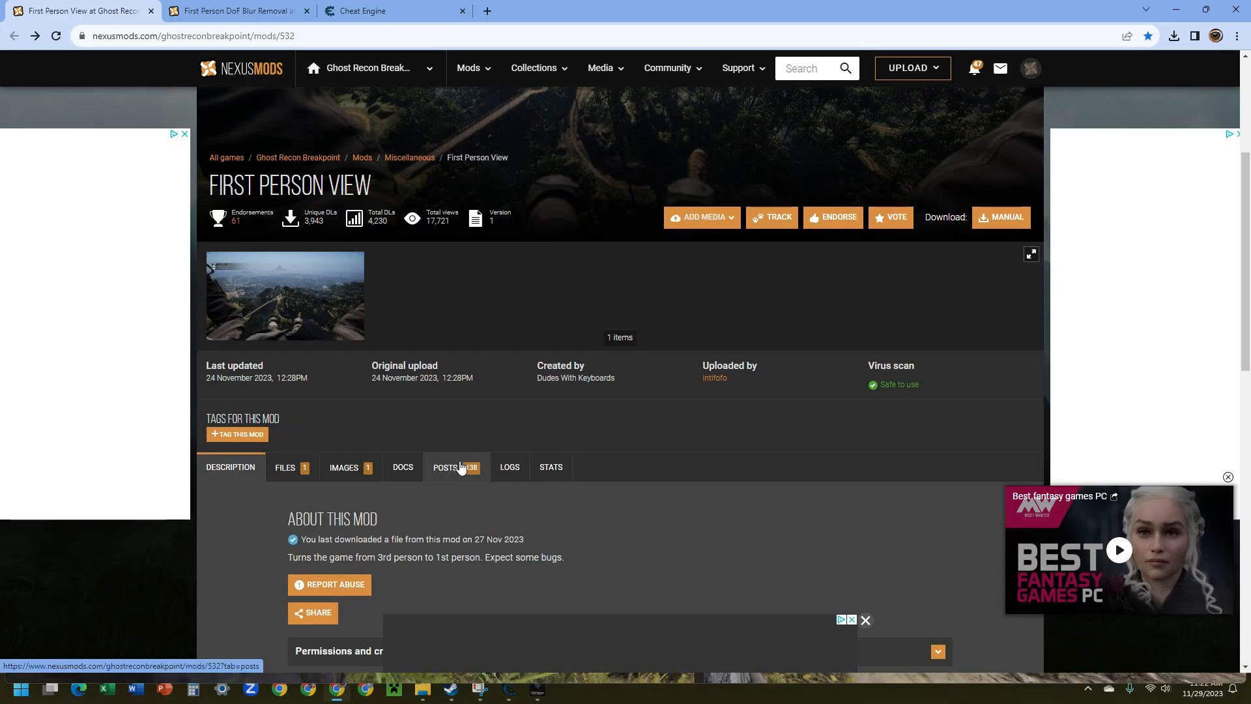
click(456, 466)
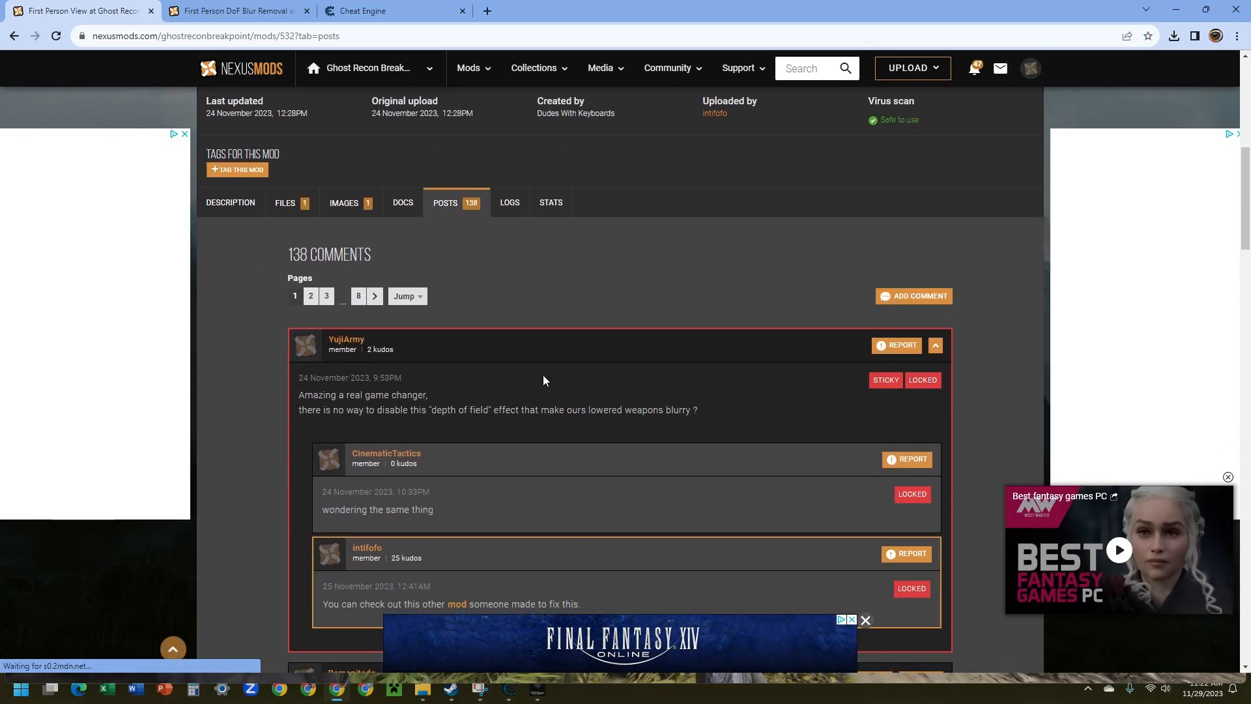
scroll(down, 3)
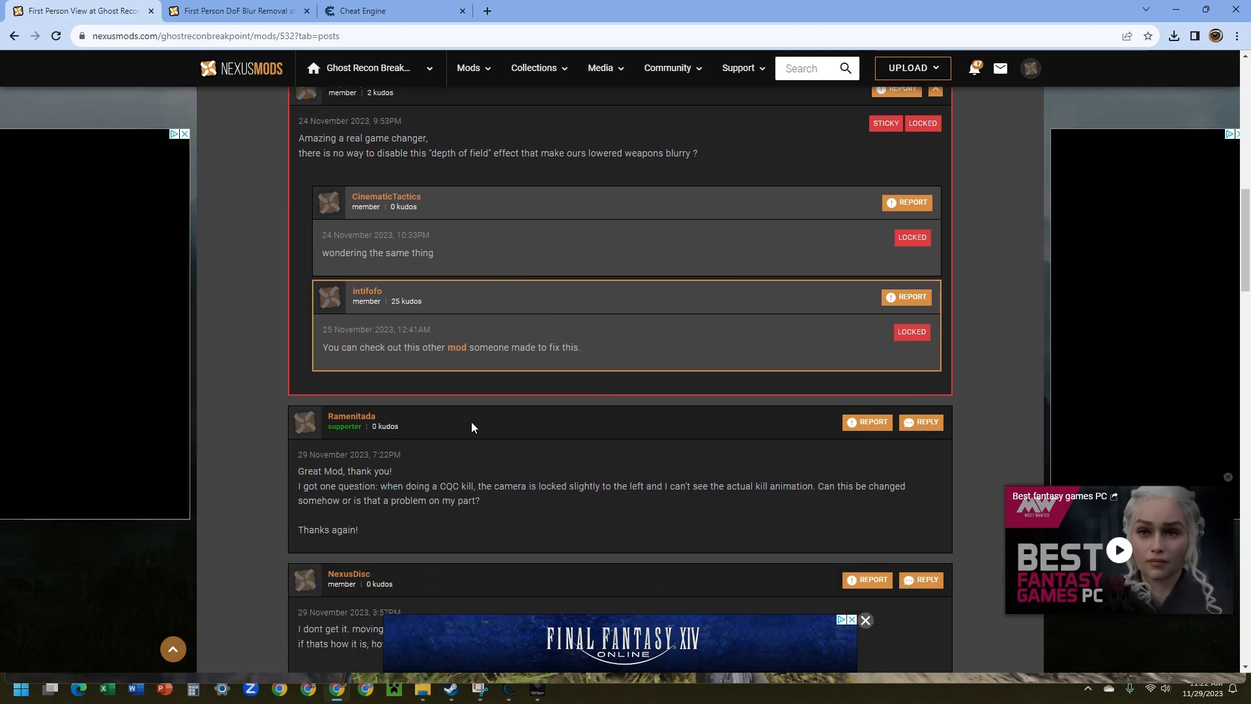
scroll(down, 3)
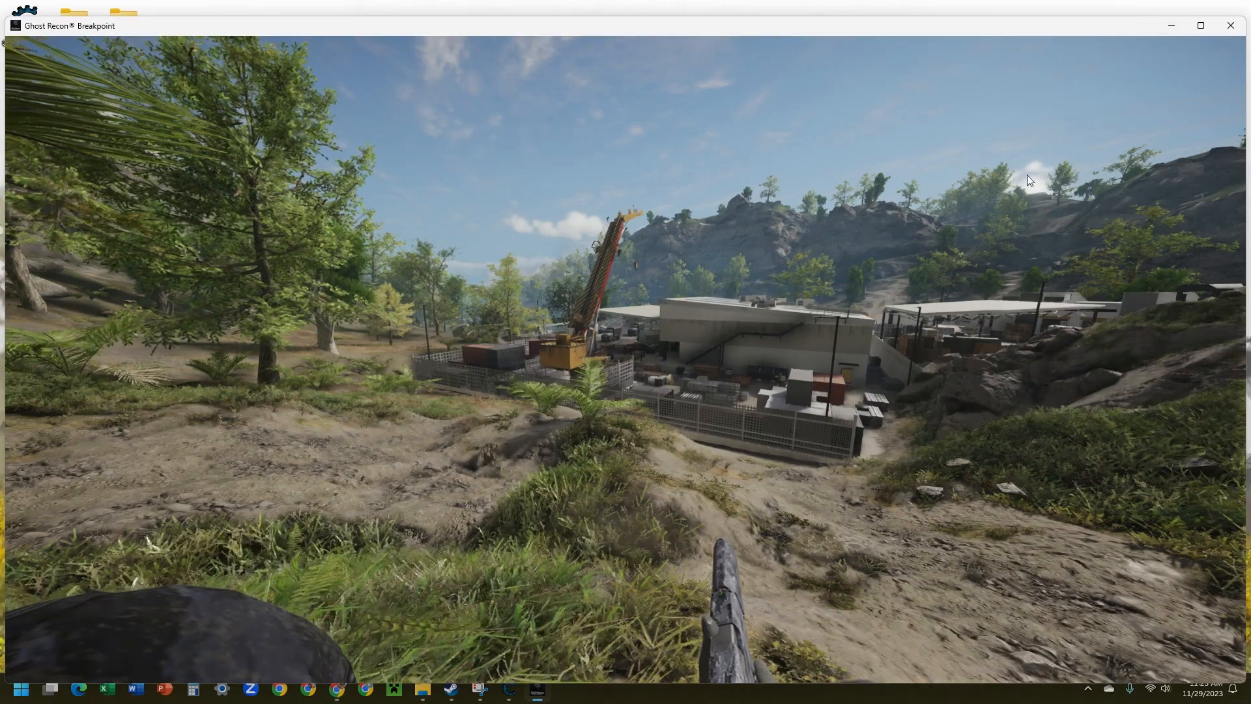
Step: Review the FirstPerson script and FOV 1.5 in Cheat Engine, then minimize it back to the game
click(449, 688)
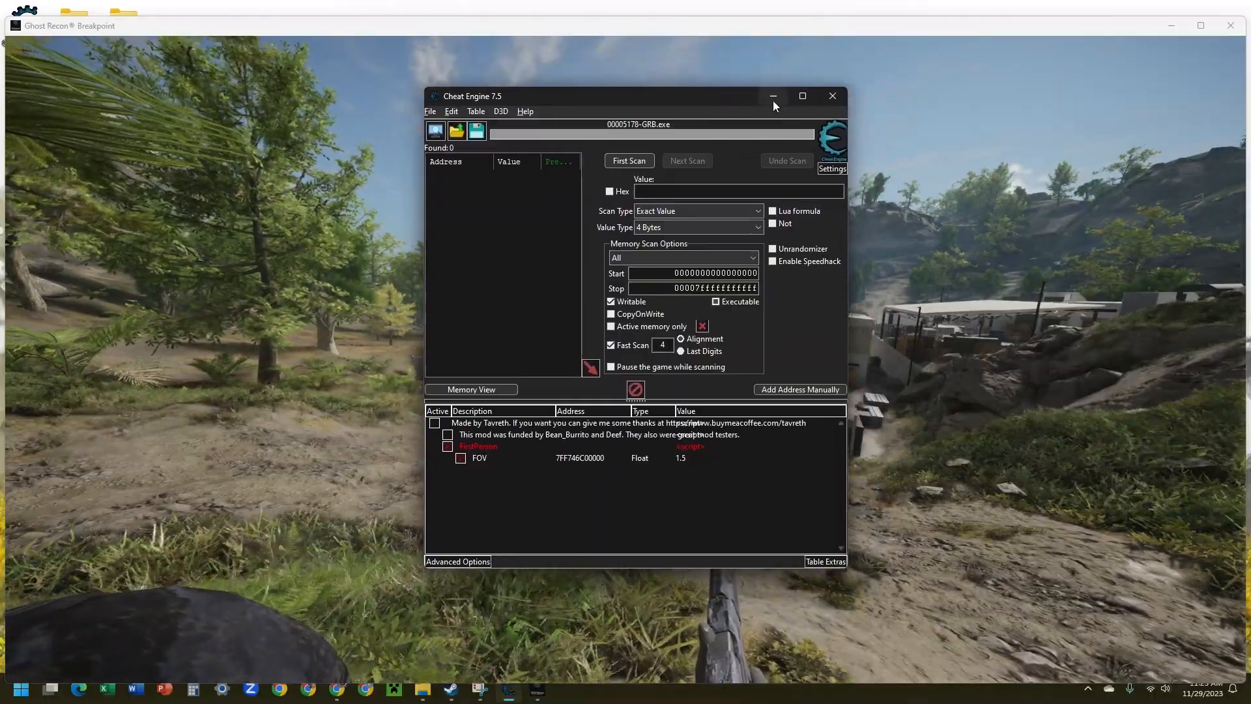
click(770, 95)
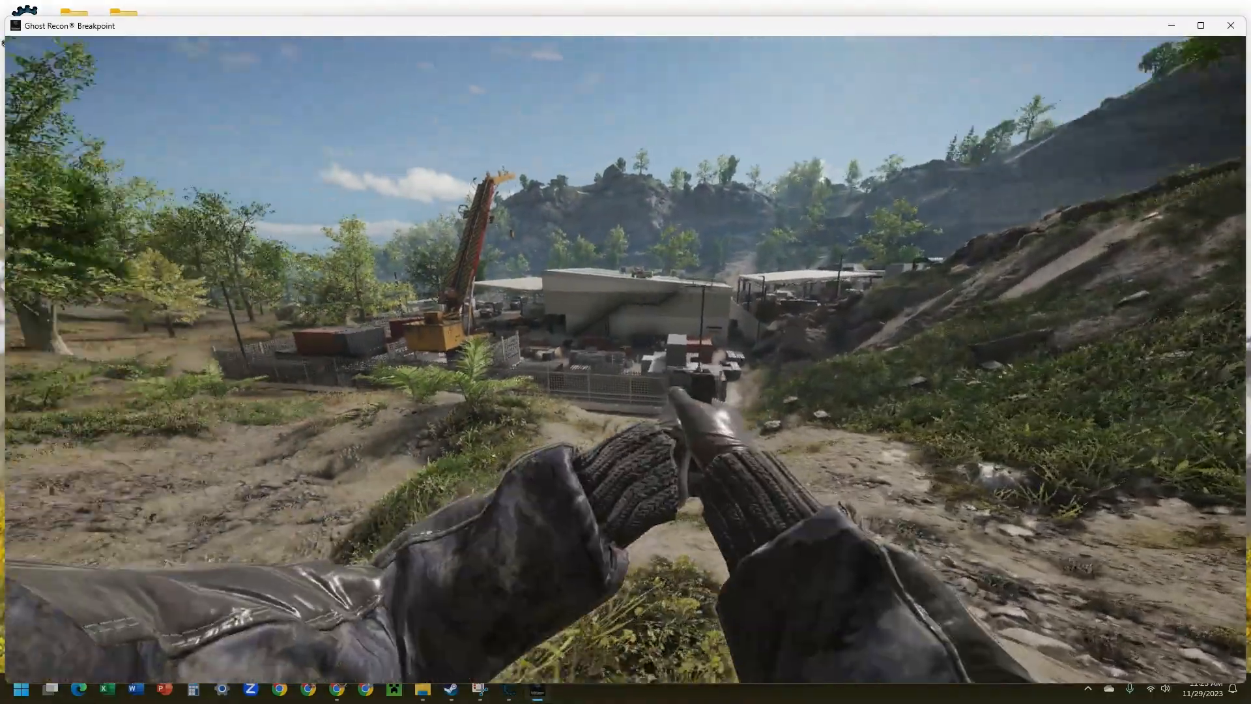